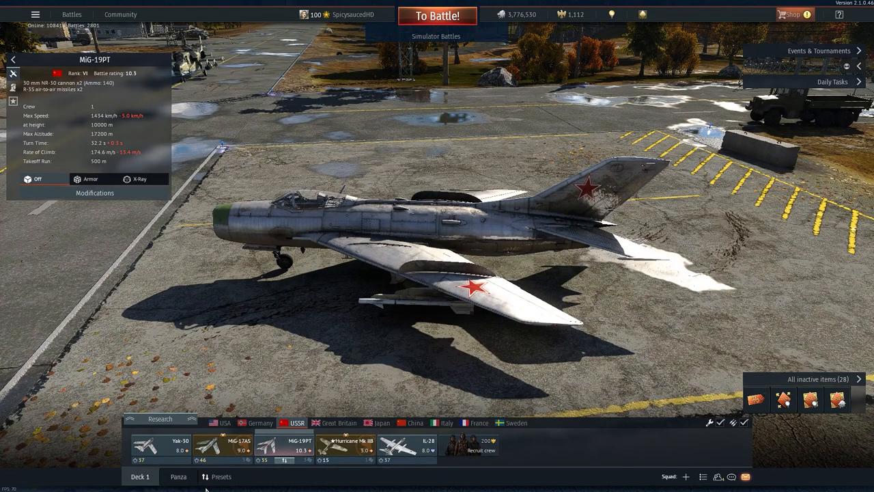
mouse_move(369, 381)
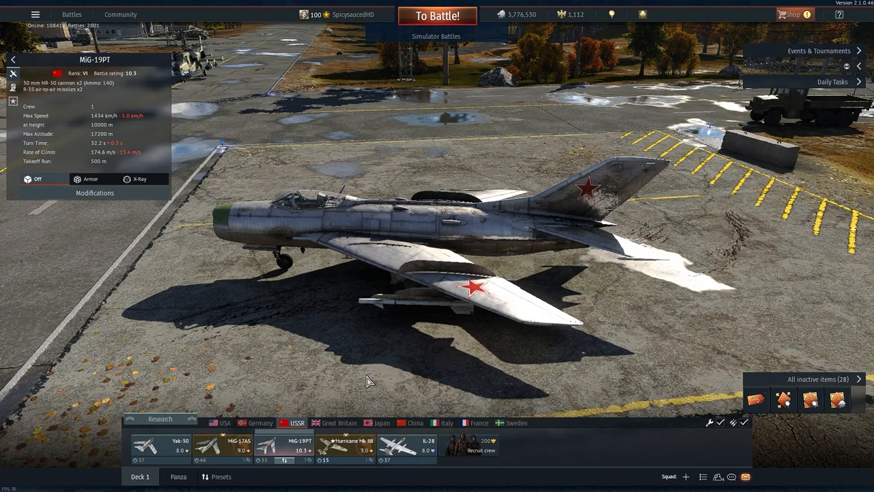
mouse_move(389, 351)
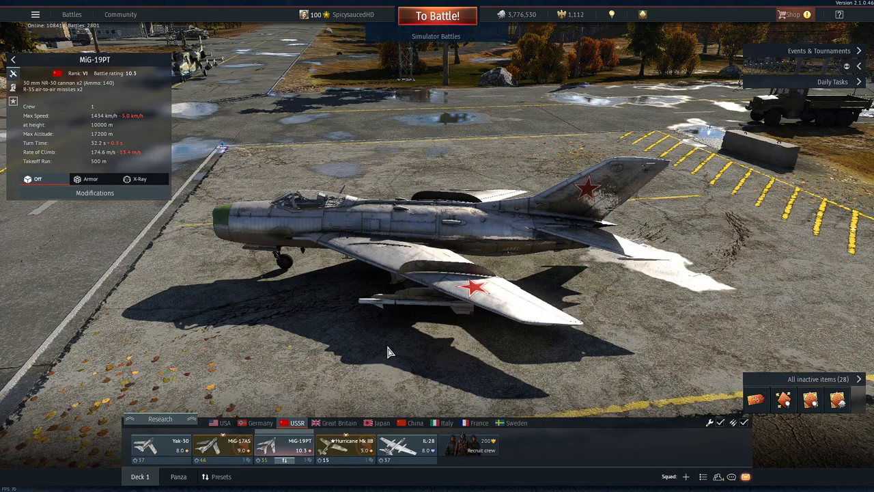
mouse_move(393, 342)
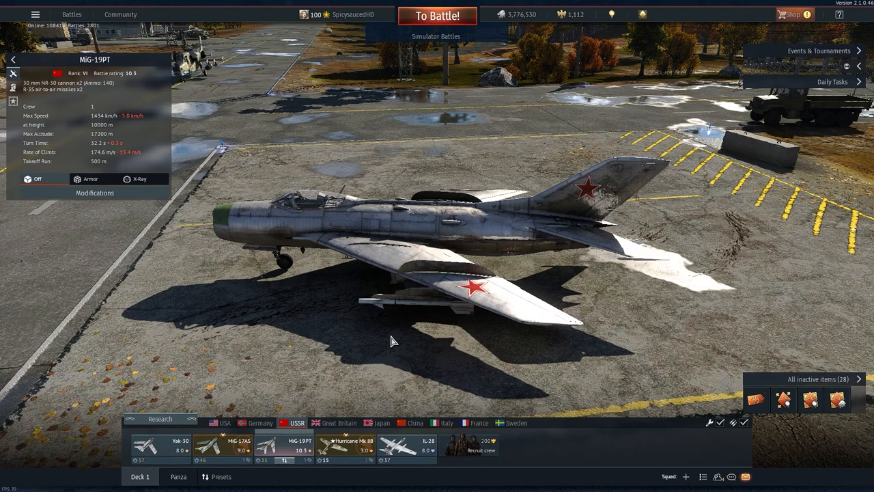
mouse_move(385, 319)
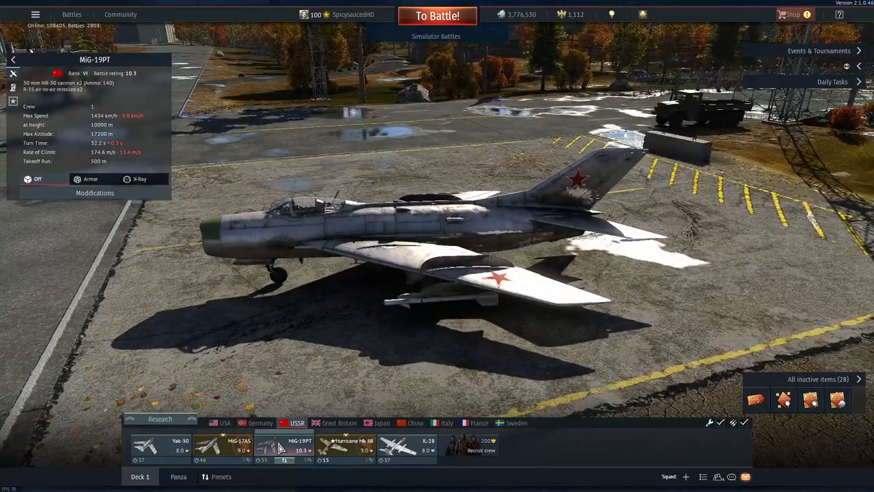
Start a MiG-19PT test flight from its Customization screen, with no user skin applied
right_click(282, 448)
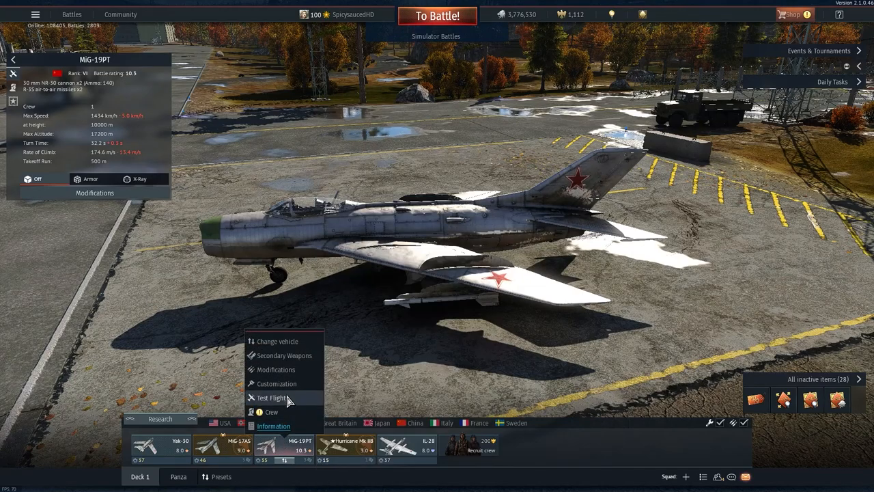
left_click(276, 384)
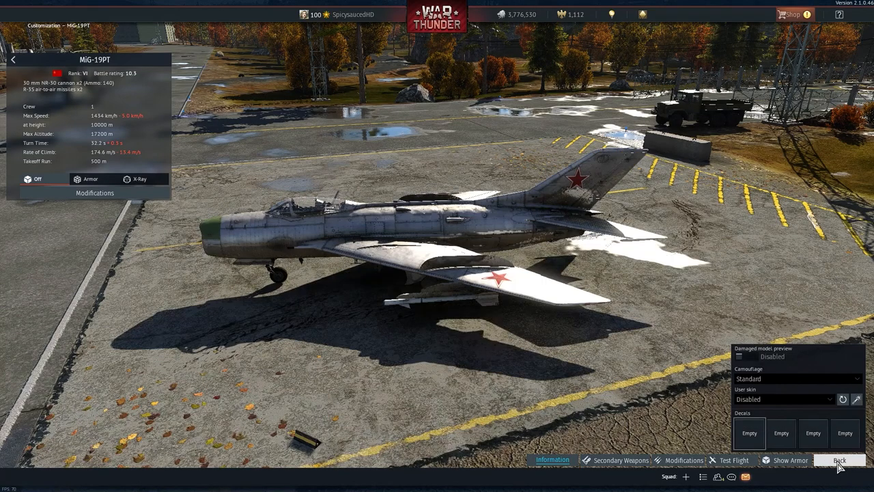
mouse_move(733, 459)
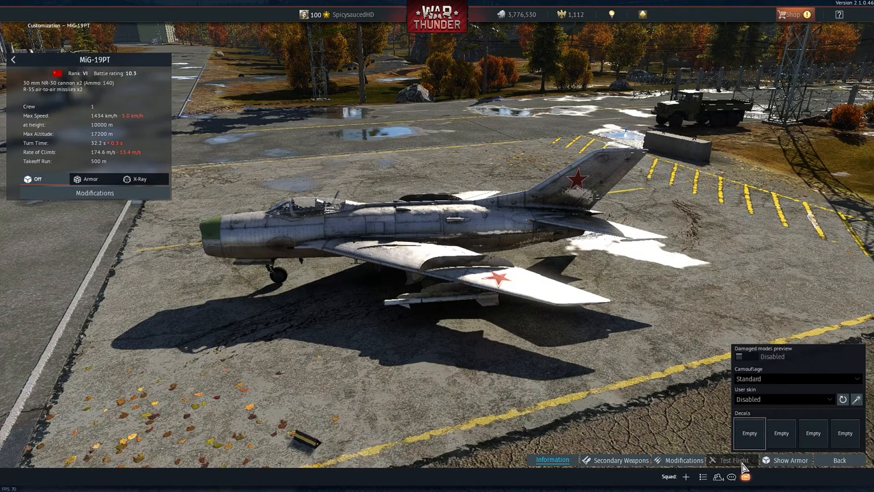
left_click(733, 460)
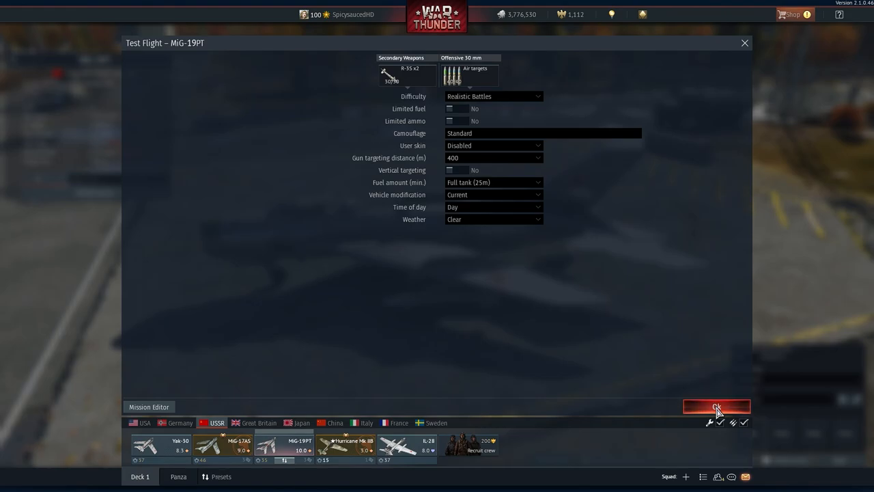
left_click(716, 407)
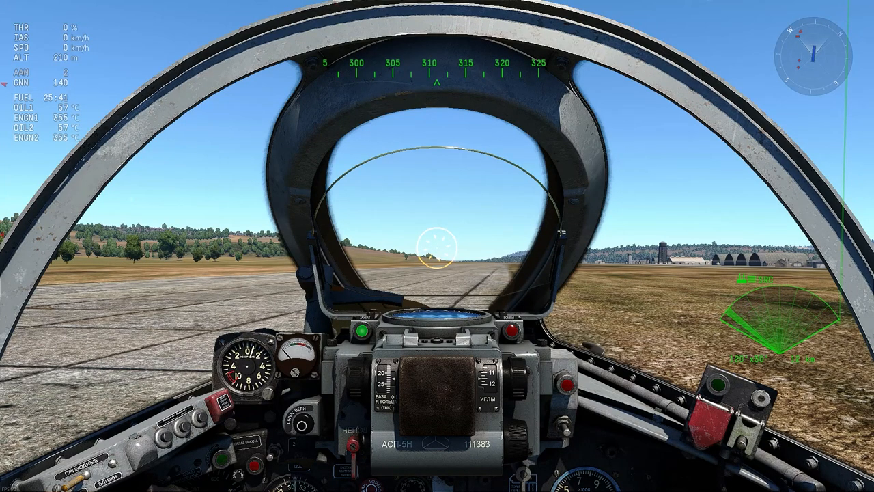
Leave the flight for the hangar and apply the template_mig-19pt user skin to the MiG-19PT
key("Escape")
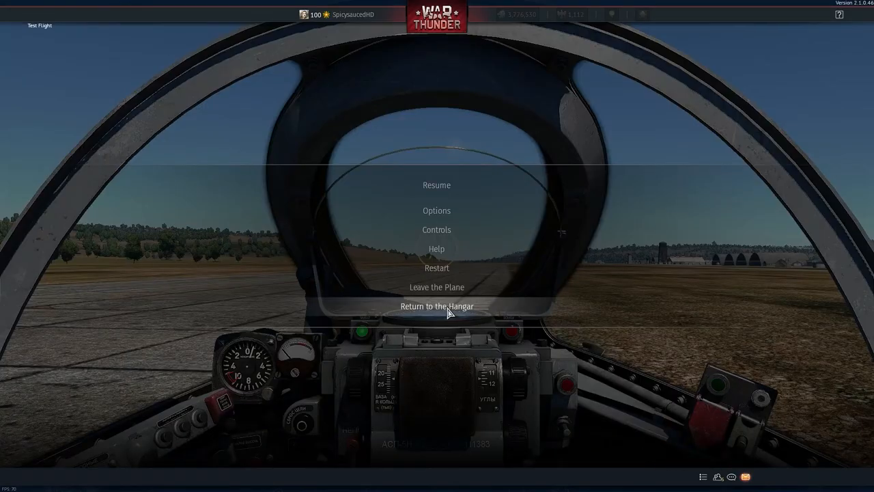
left_click(437, 305)
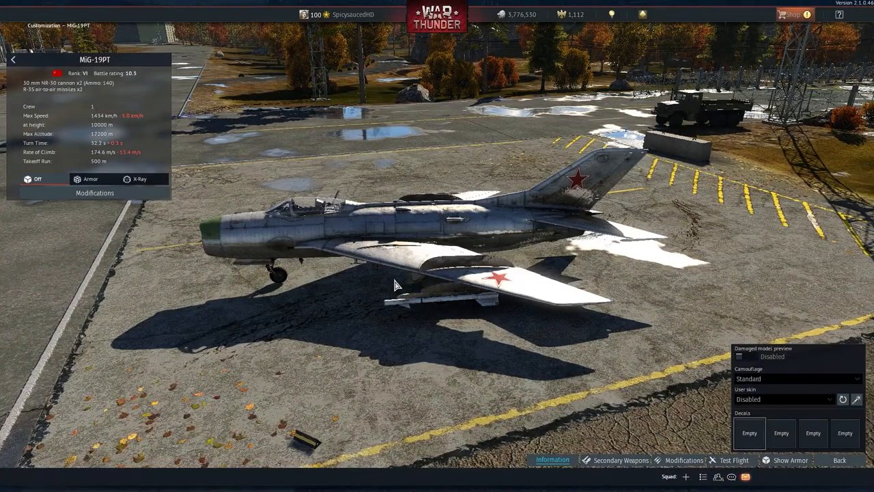
left_click(784, 399)
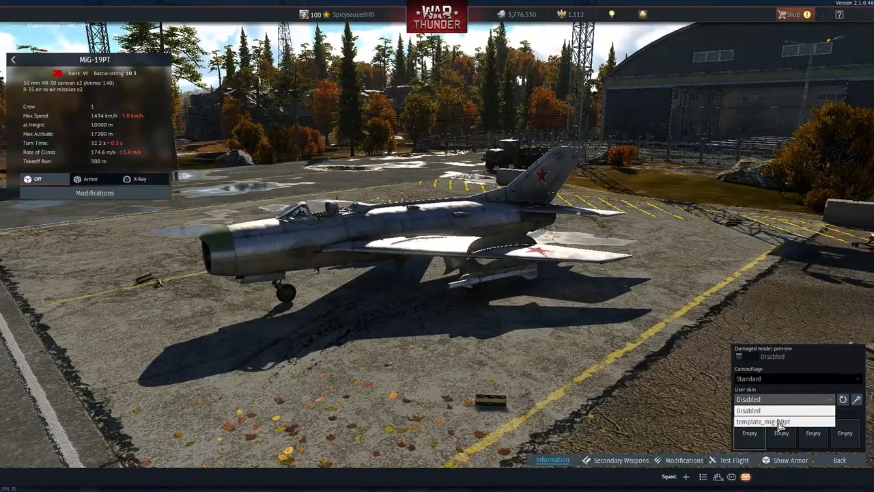
left_click(763, 421)
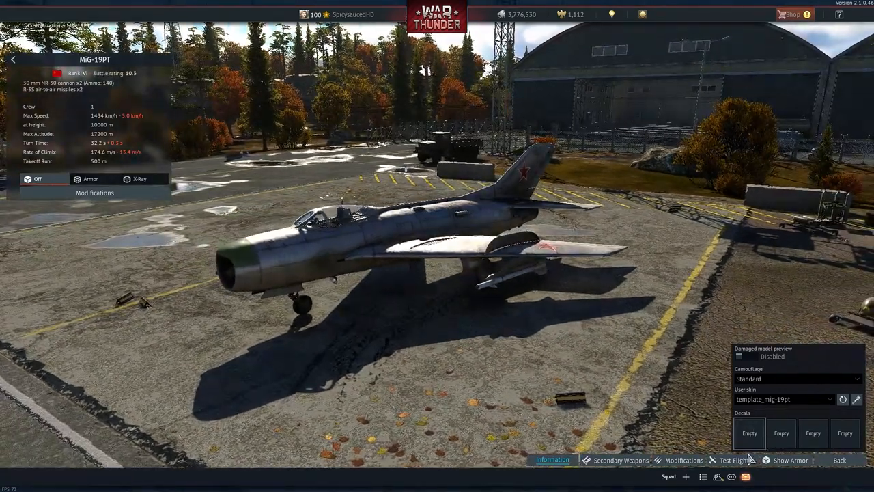
left_click(734, 460)
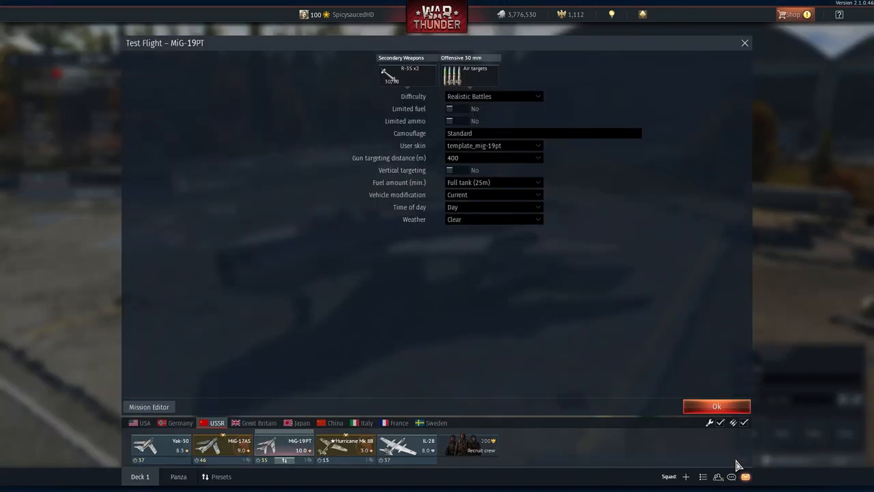
mouse_move(470, 145)
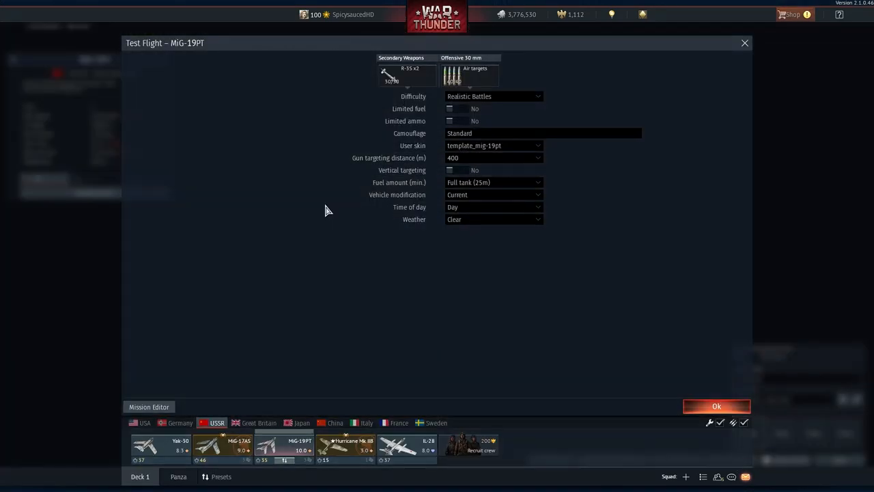
Test-fly the MiG-19PT with the template skin to check its crosshair reticle, then exit
left_click(717, 406)
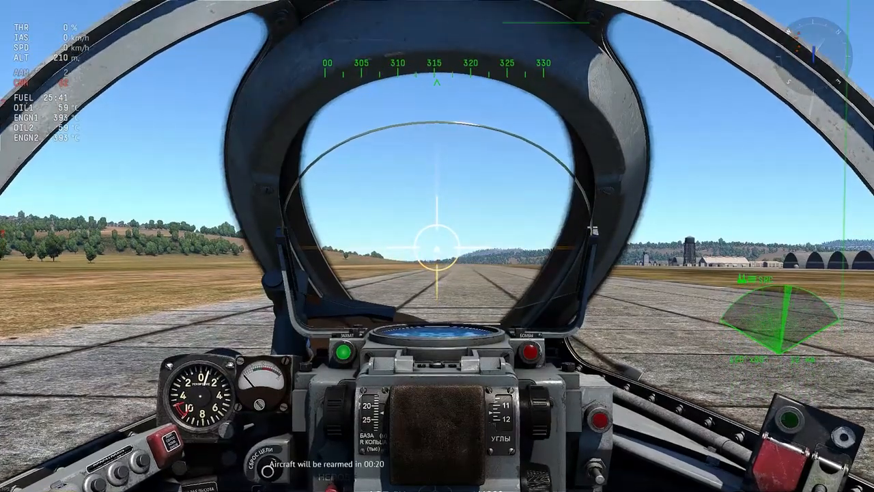
key("Escape")
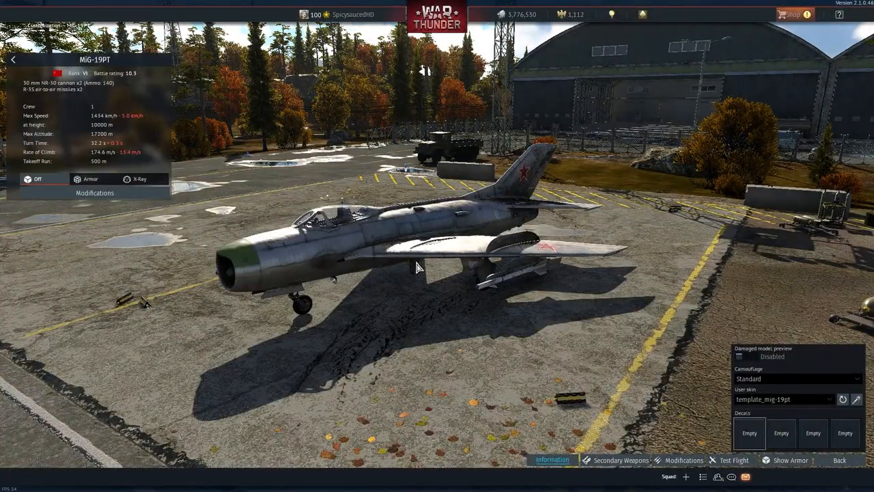
Select the MiG-17AS and browse the China, USA and Japan aviation research trees
left_click_drag(410, 267, 499, 270)
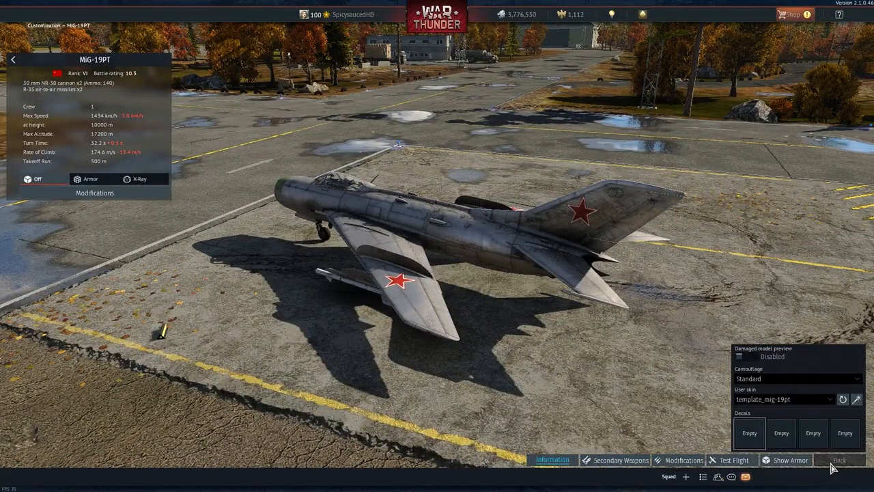
left_click(839, 460)
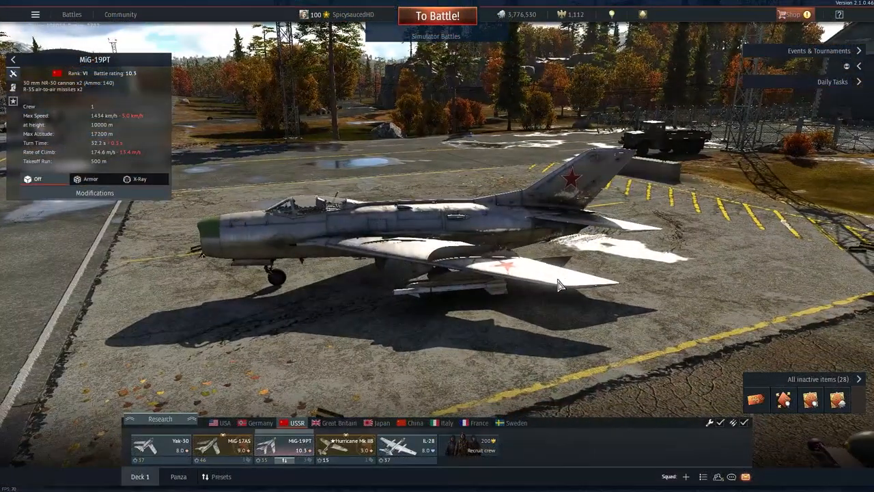
mouse_move(302, 244)
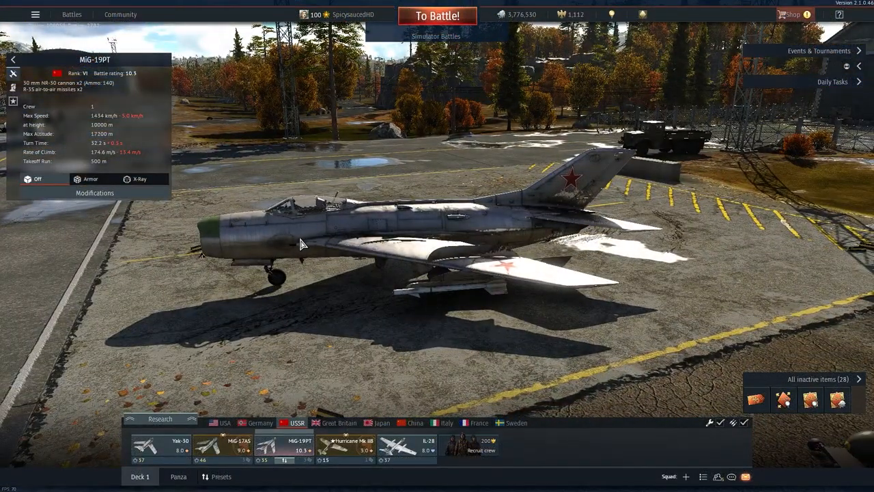
left_click(236, 447)
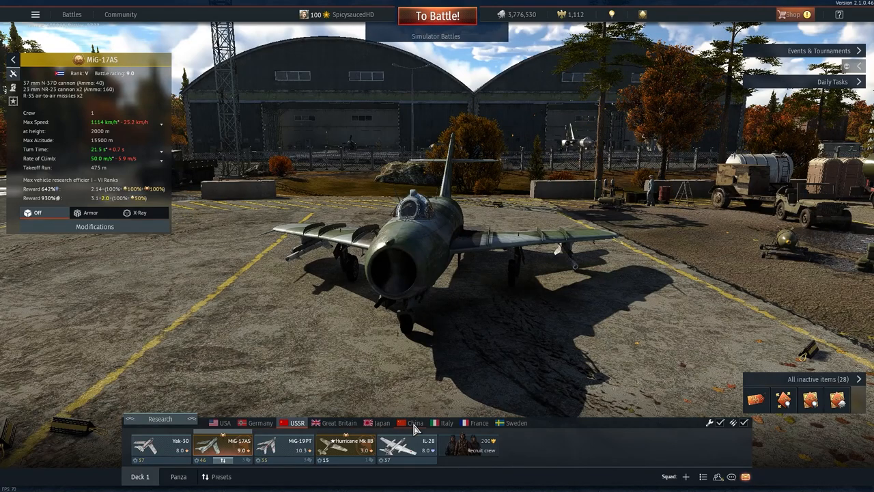
left_click(415, 423)
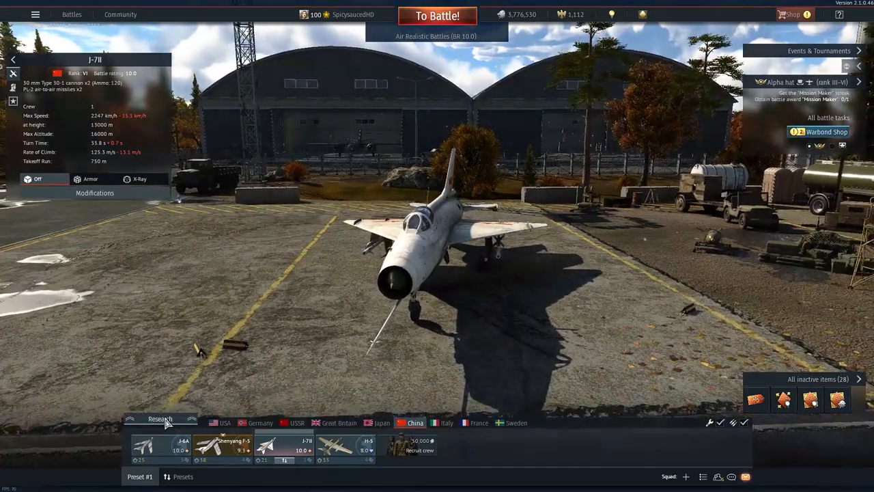
left_click(160, 419)
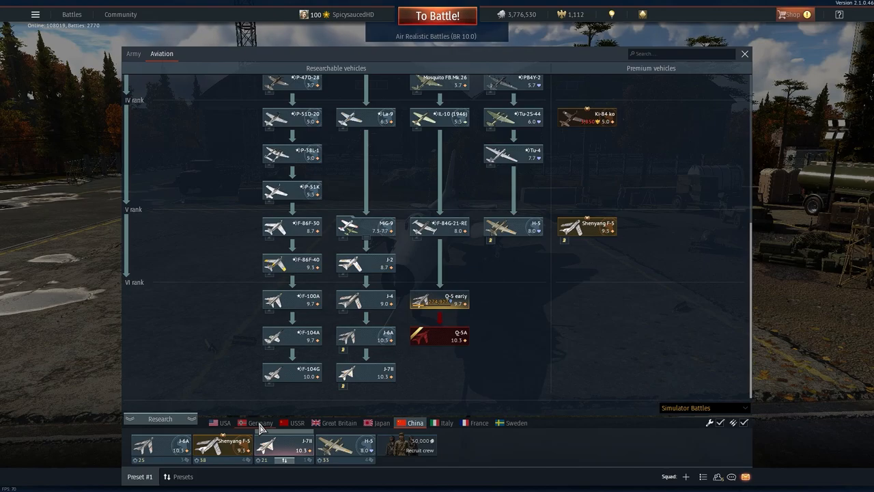
left_click(224, 422)
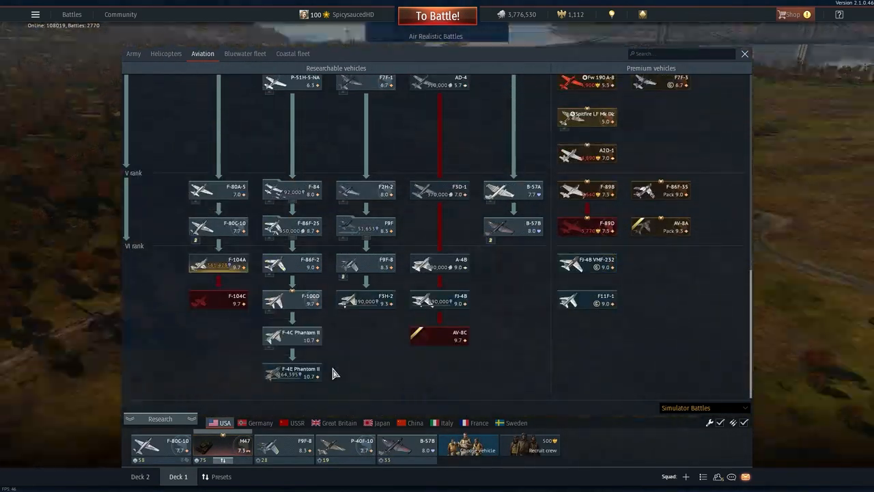
mouse_move(292, 337)
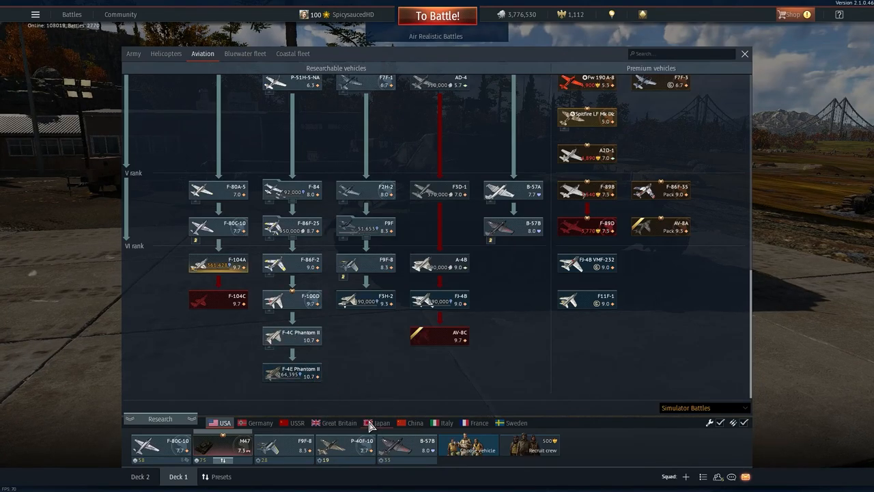
left_click(383, 423)
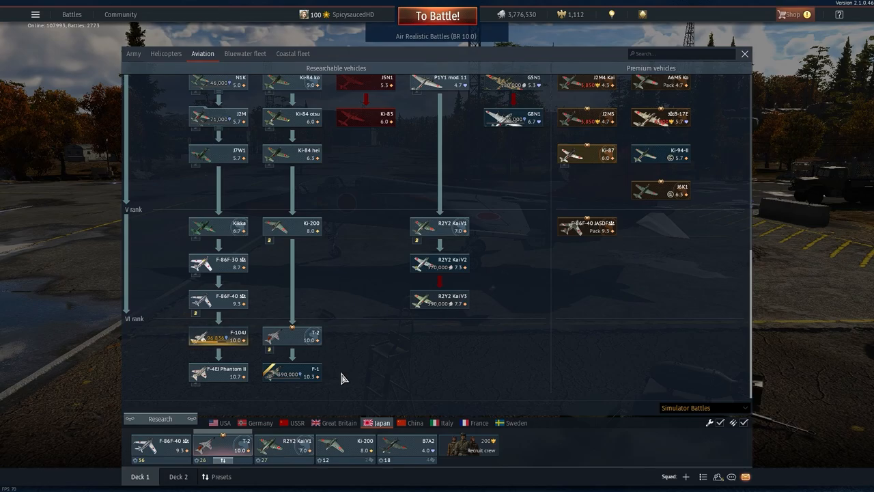
Bring the UserSkins folder in File Explorer to the front
left_click(131, 484)
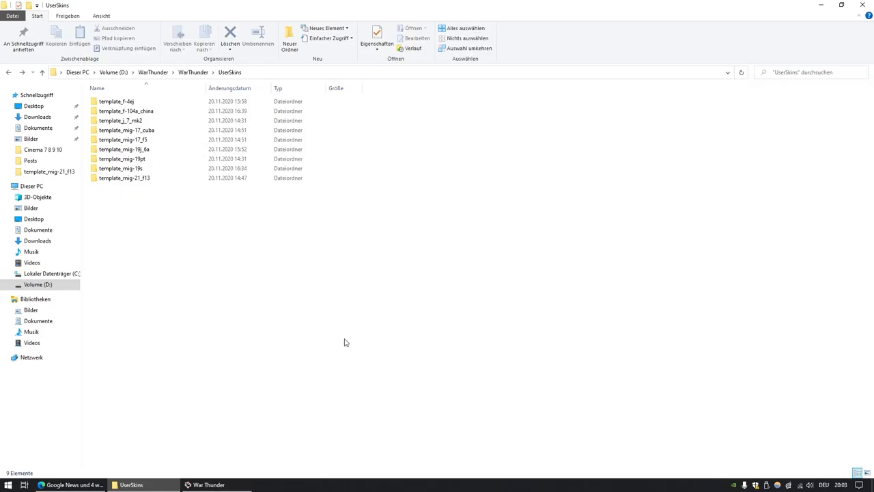
left_click(116, 101)
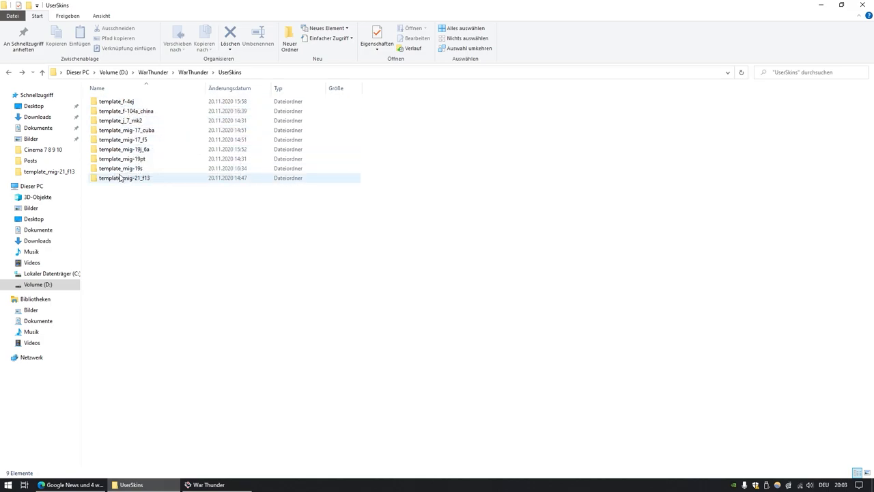
Open F-4EJ Phantom II customization and generate its template_f-4ej user skin sample files
left_click(208, 484)
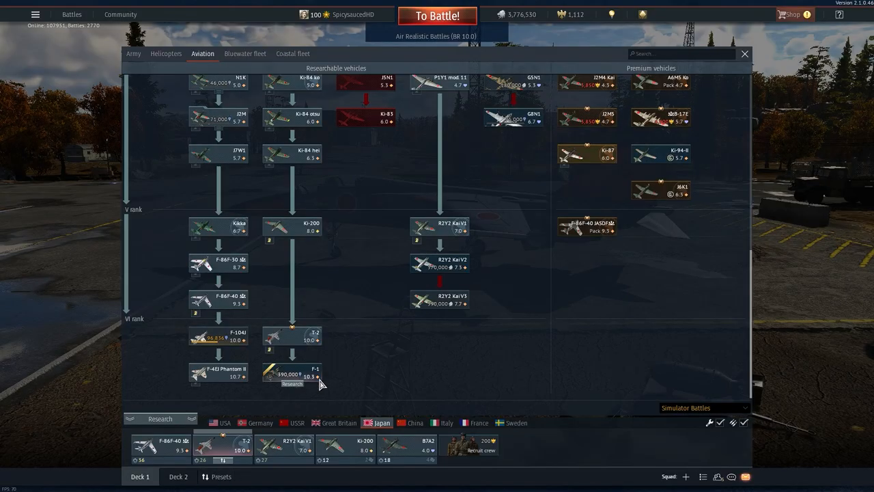
mouse_move(390, 371)
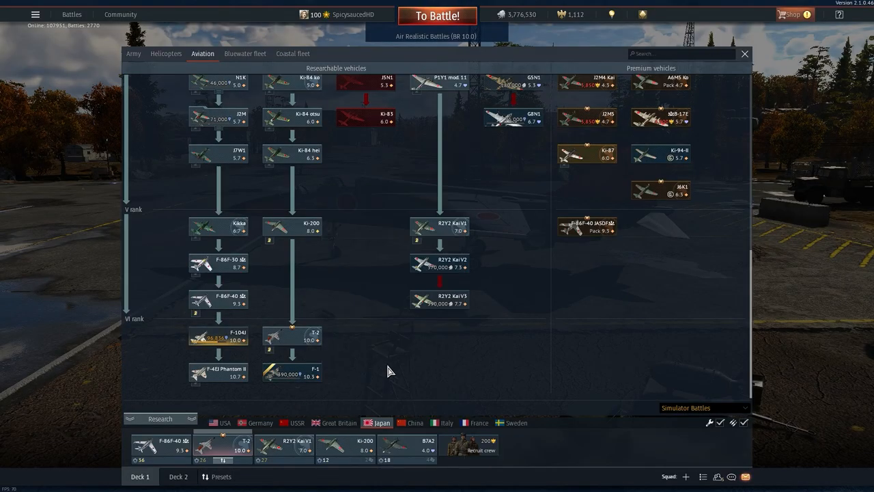
mouse_move(371, 377)
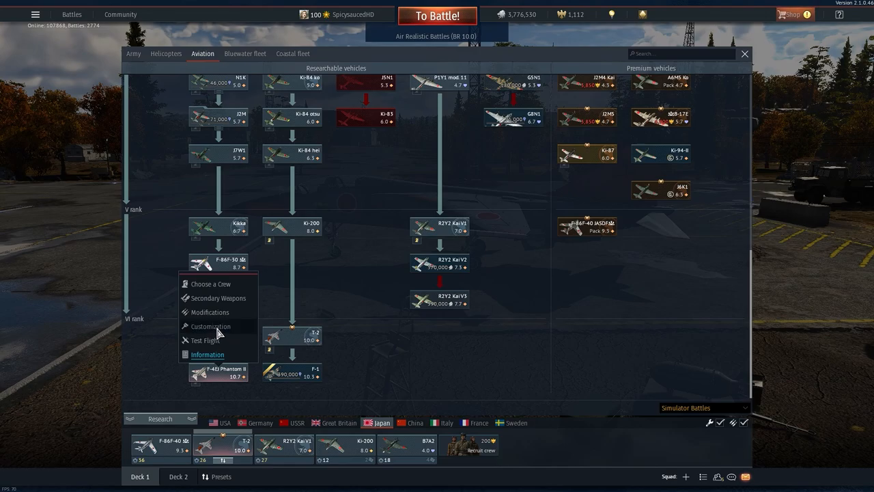
left_click(210, 325)
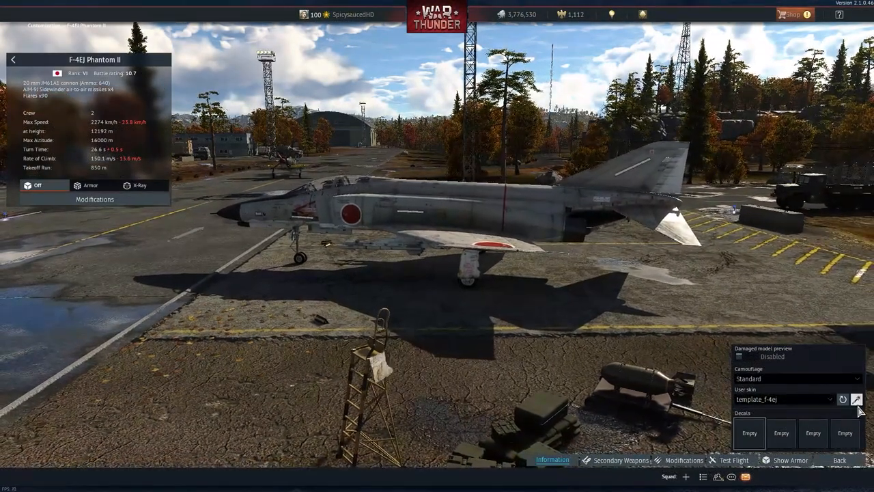
mouse_move(857, 398)
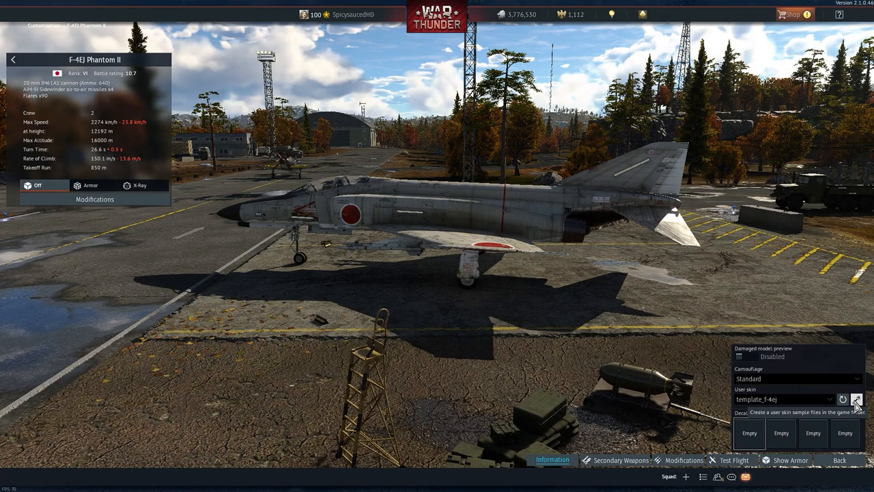
left_click(856, 400)
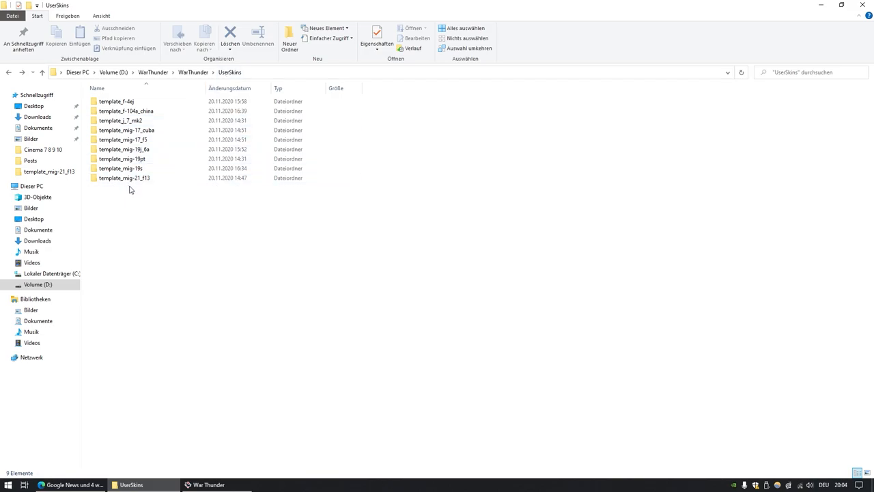
mouse_move(143, 189)
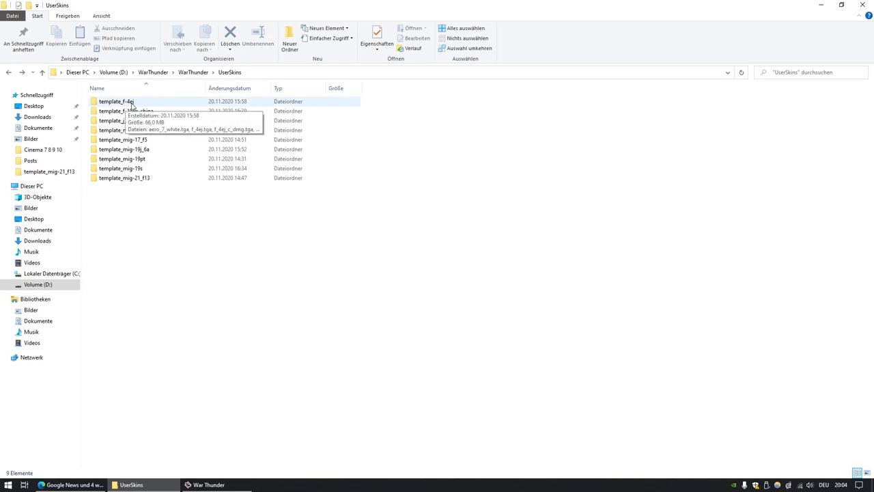
mouse_move(123, 108)
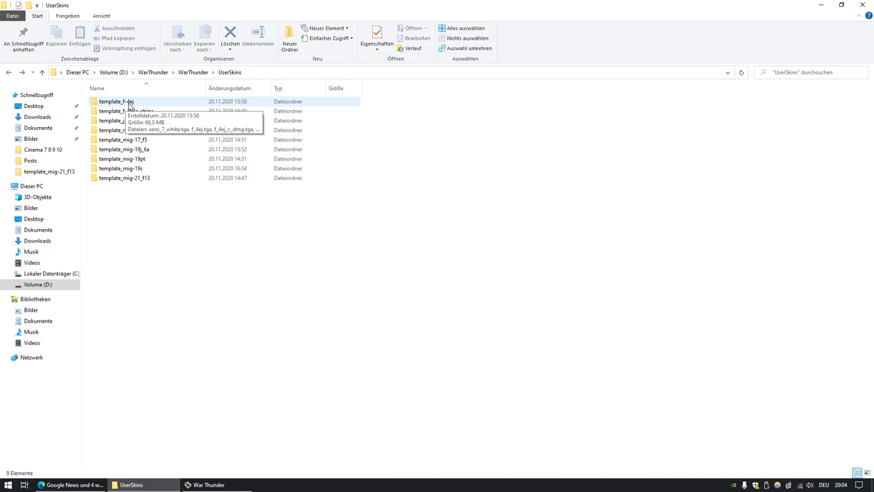
Open f-4ej.blk from template_f-4ej in Notepad, then return to the UserSkins folder
double_click(116, 101)
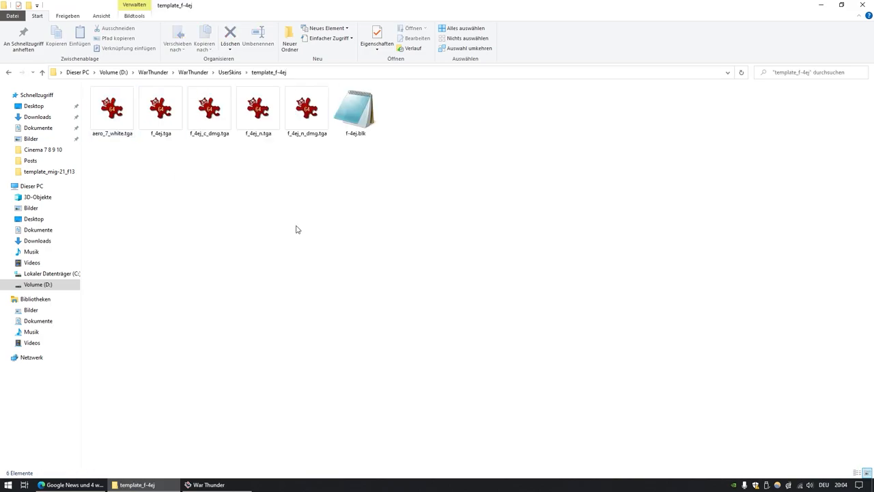
mouse_move(297, 228)
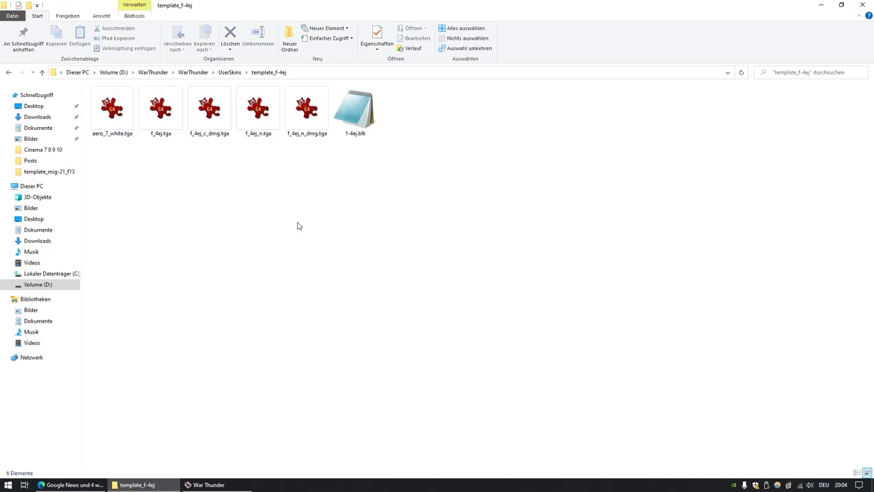
left_click(355, 108)
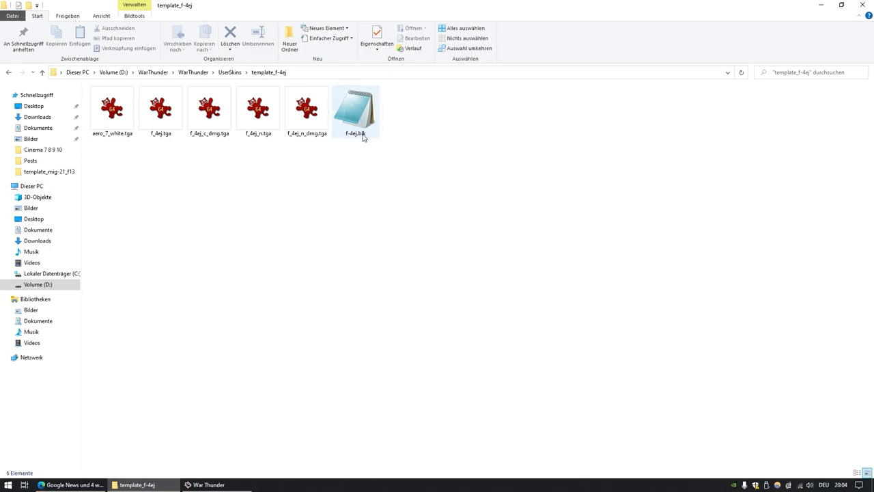
mouse_move(359, 131)
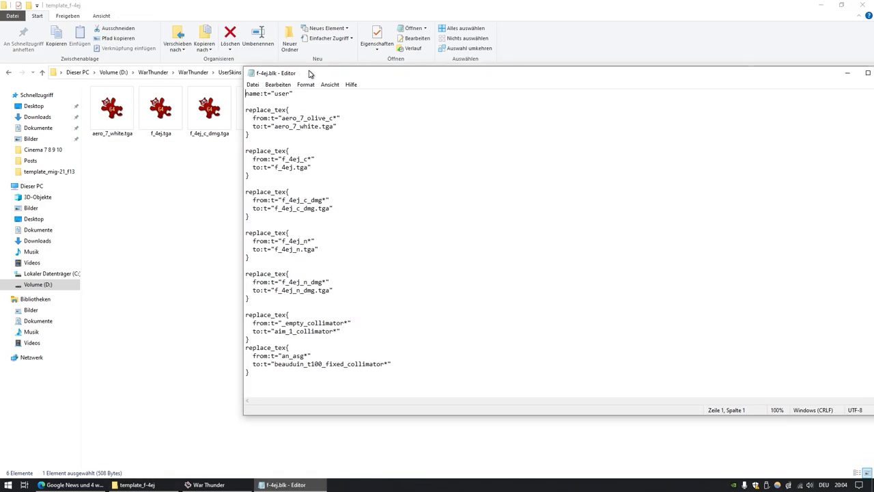
left_click_drag(246, 314, 388, 378)
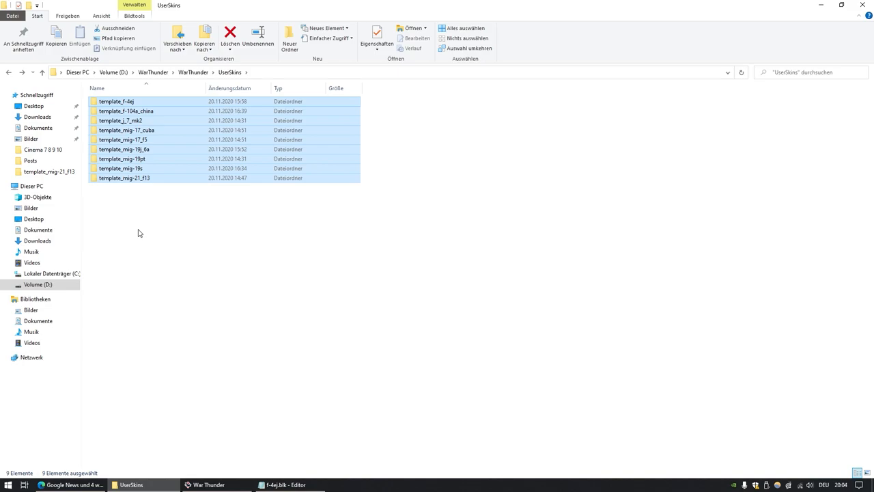
mouse_move(145, 240)
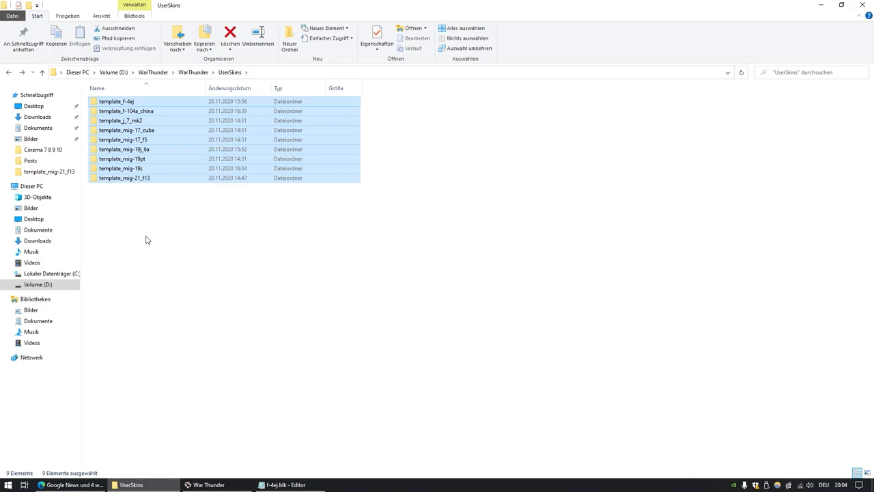
left_click(123, 159)
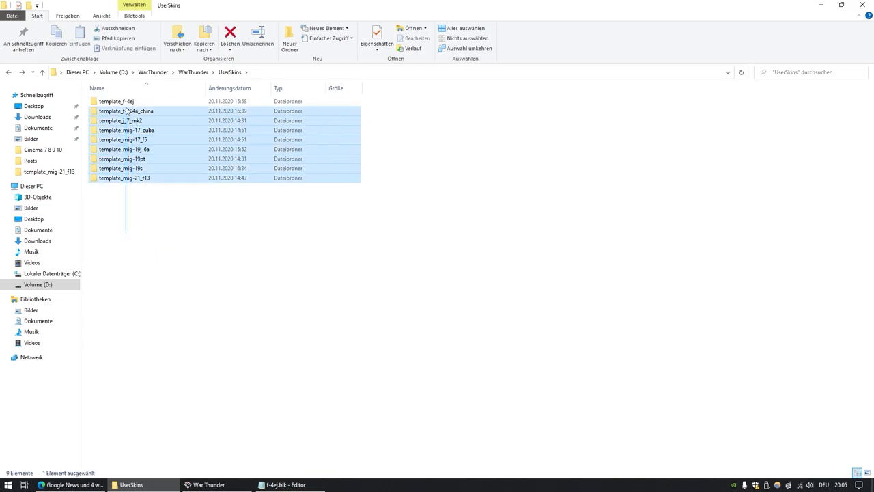
left_click(140, 197)
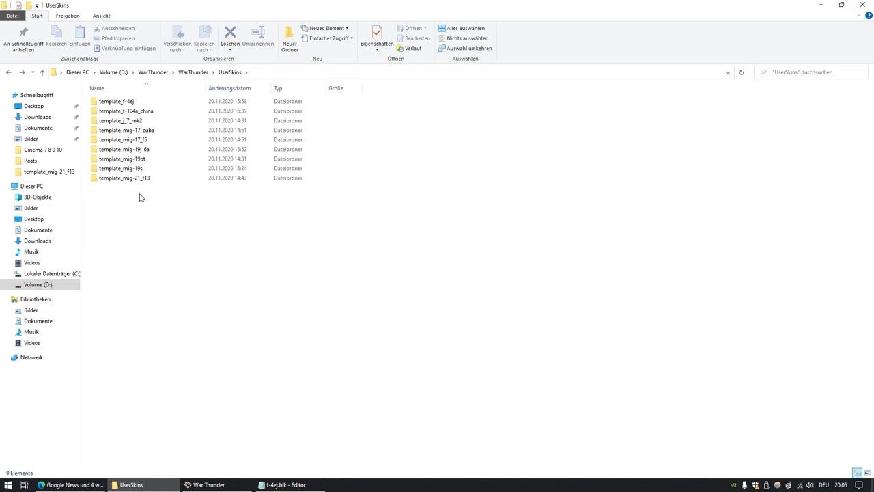
mouse_move(144, 200)
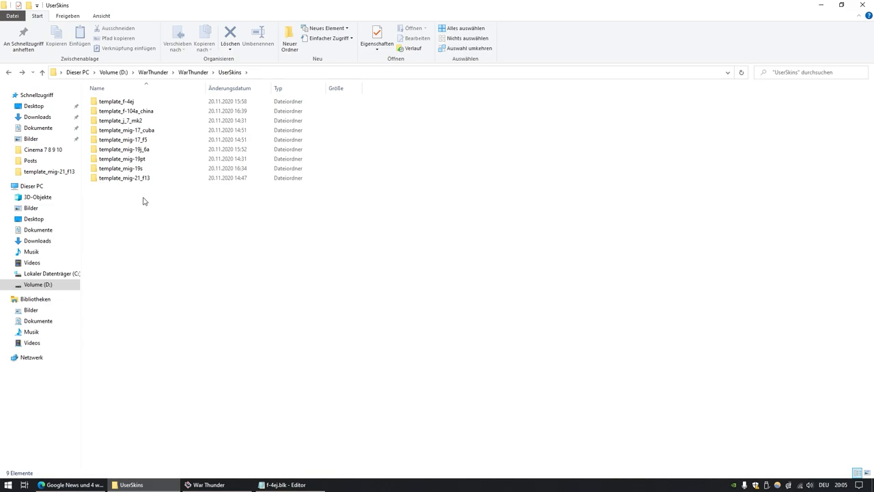
mouse_move(145, 189)
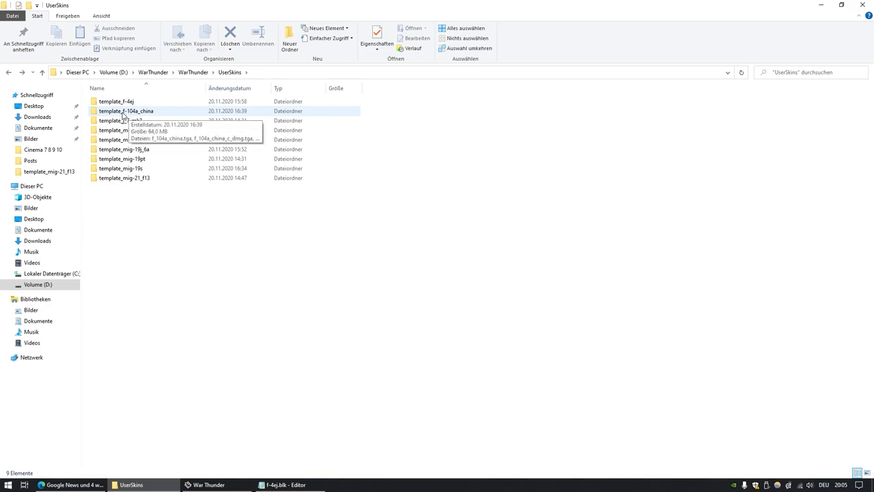
Open f-104a_china.blk from template_f-104a_china in Notepad and highlight a replace_tex line
double_click(126, 110)
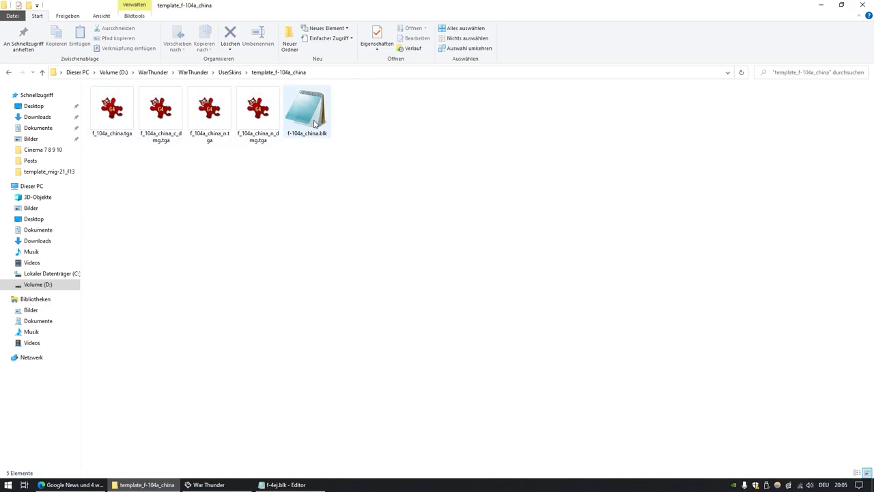
double_click(307, 109)
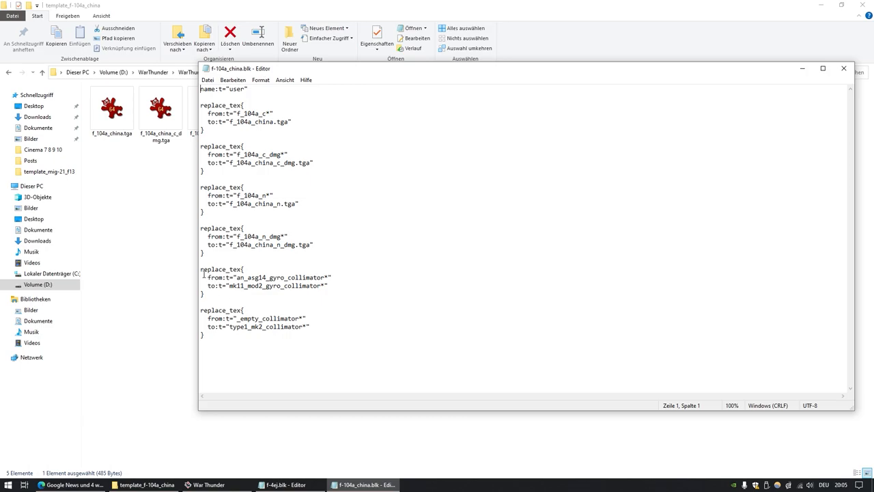
left_click(202, 273)
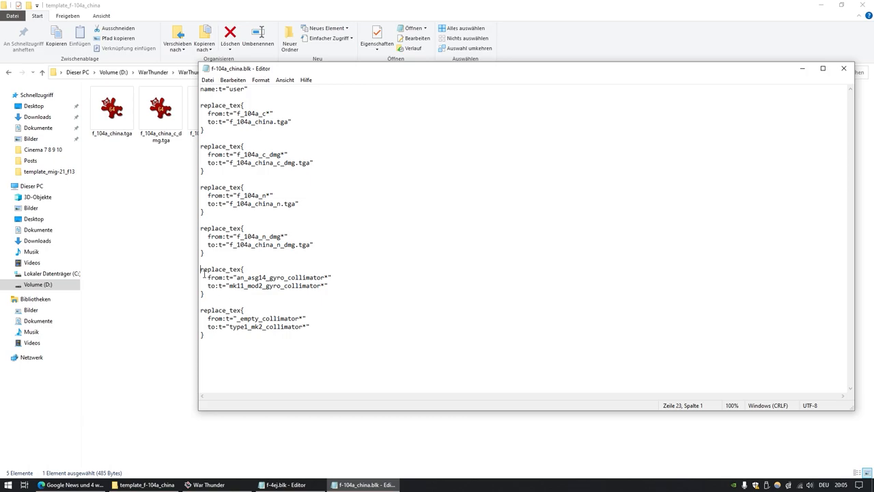
left_click_drag(201, 268, 329, 286)
type("ass")
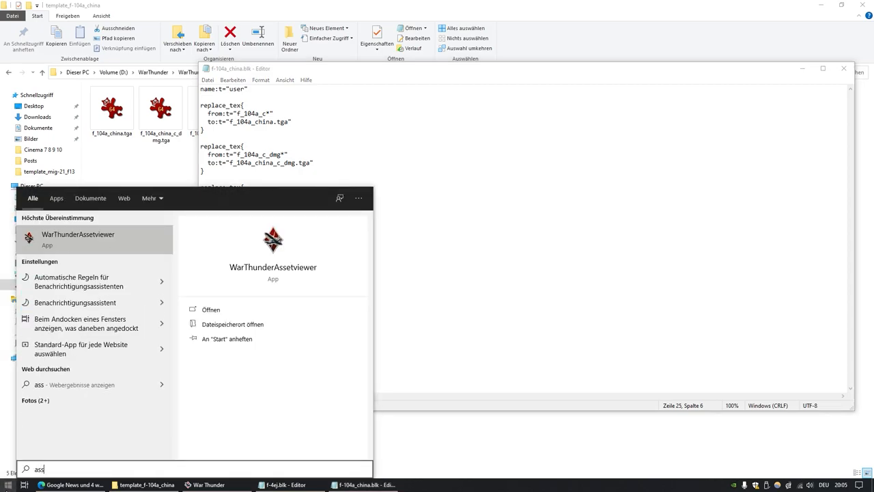
Launch the War Thunder Asset Viewer from the Start search results
left_click(78, 239)
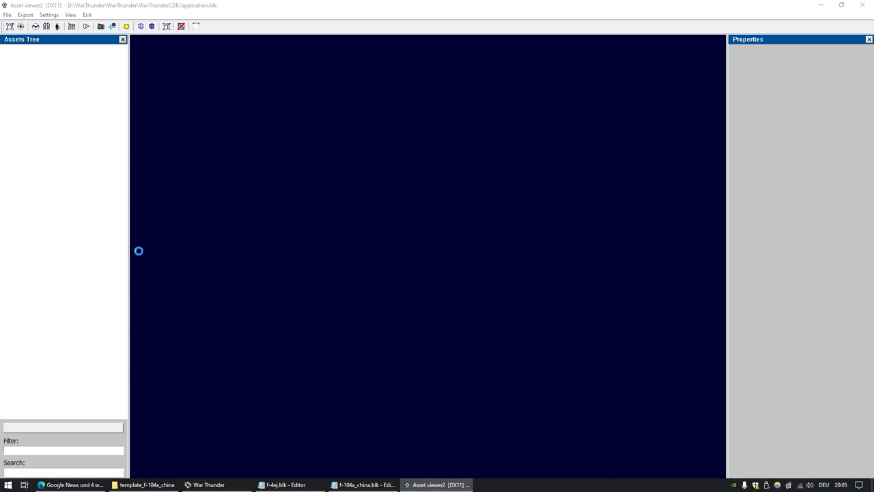
mouse_move(88, 303)
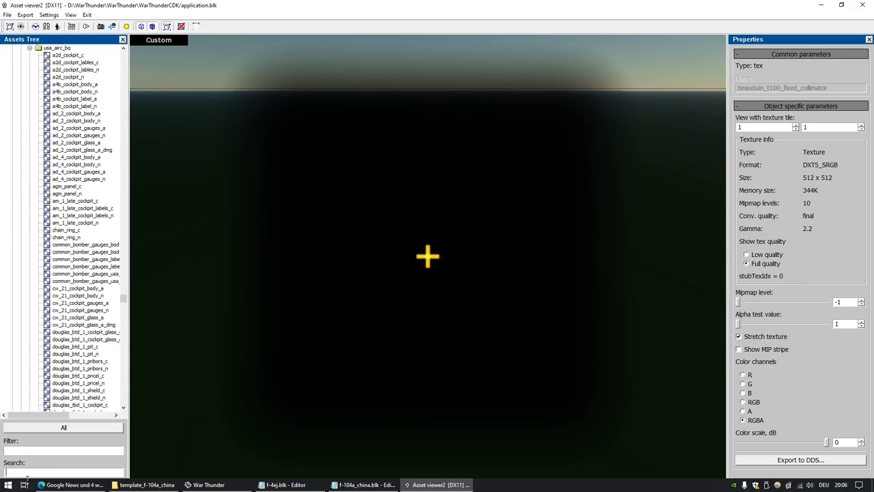
Filter assets by 'collim', then preview the asp_17v_n, asp_17v_collimator and asp_3n_collimator textures
type("collimator")
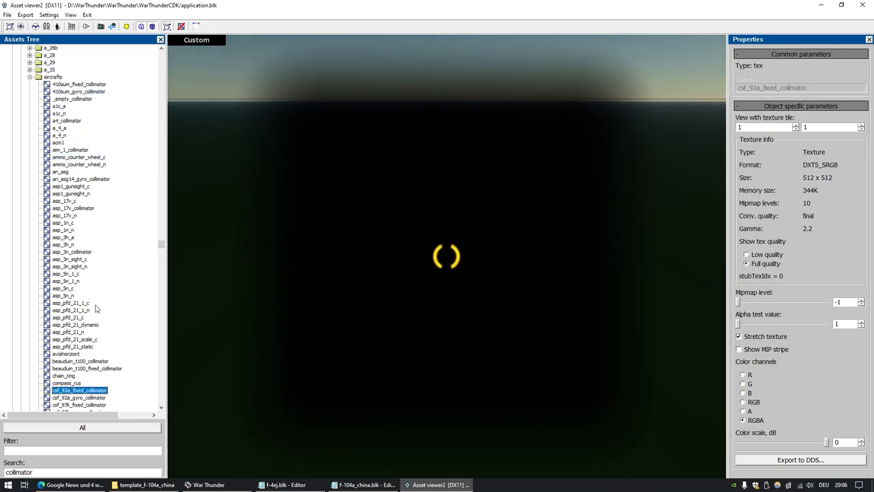
mouse_move(82, 229)
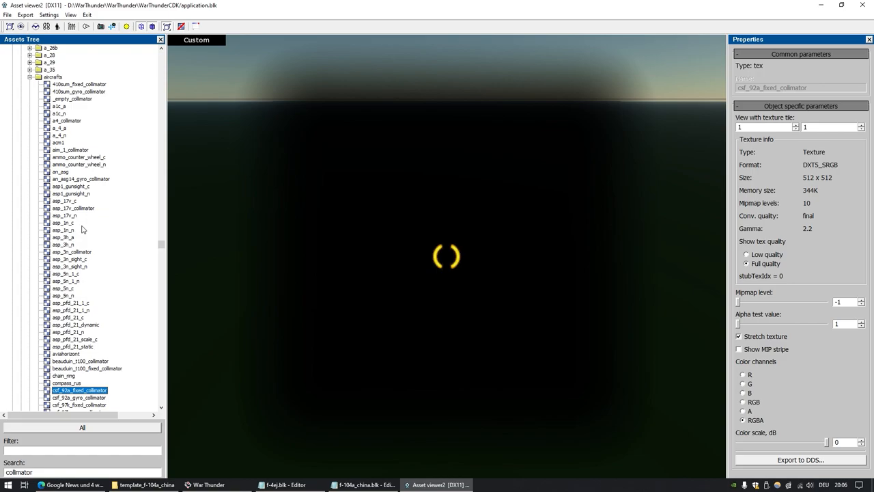
mouse_move(100, 303)
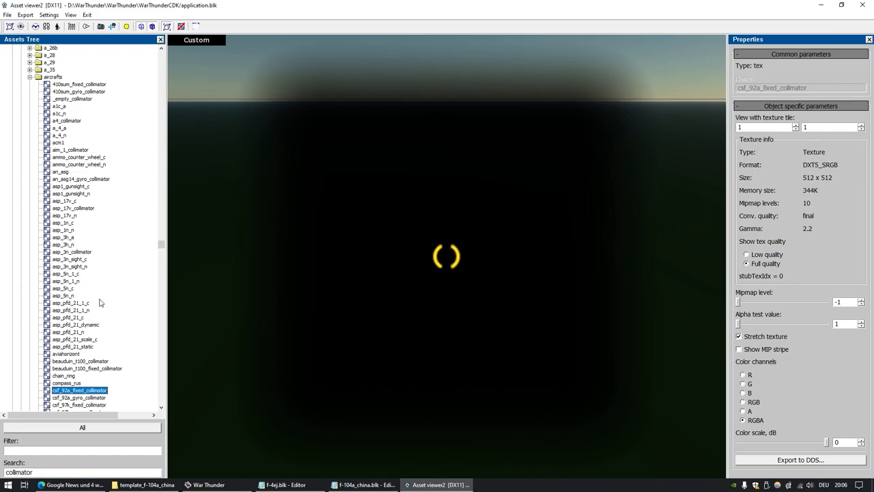
scroll("down", 3)
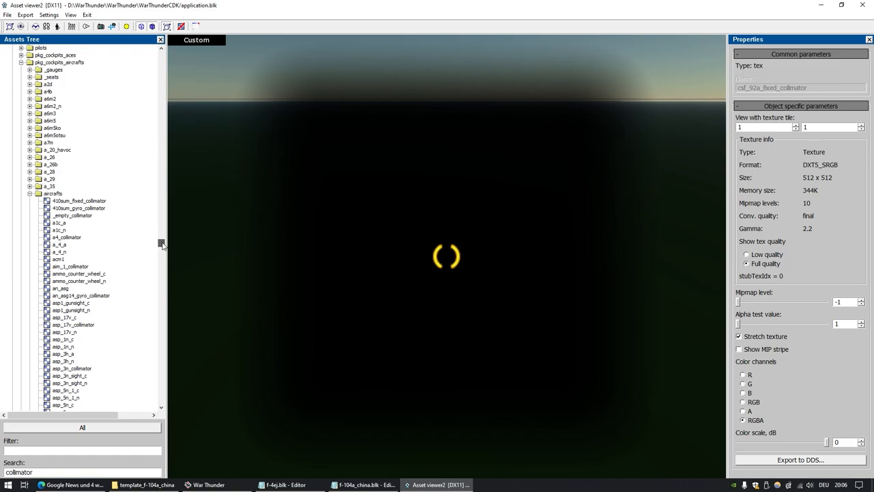
scroll("down", 3)
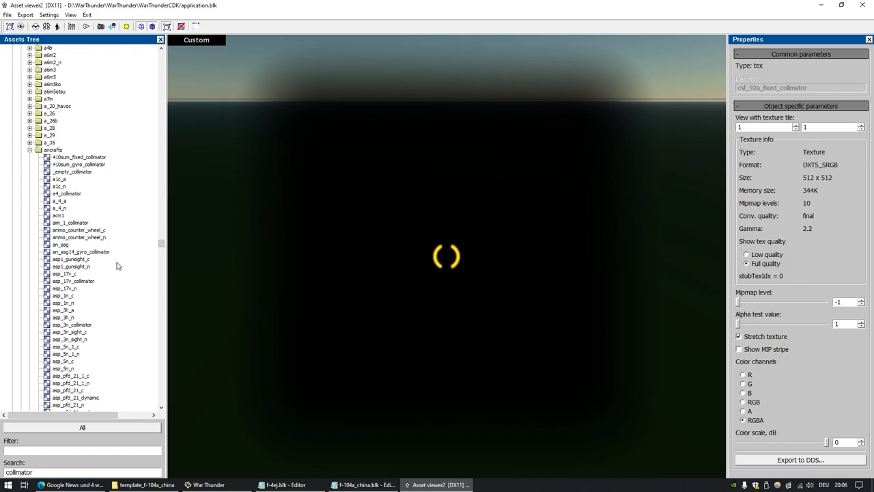
left_click(64, 281)
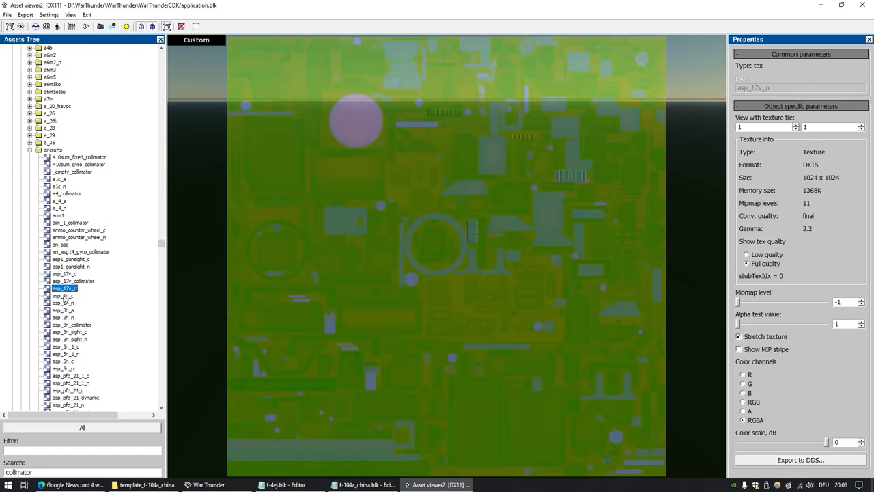
left_click(73, 280)
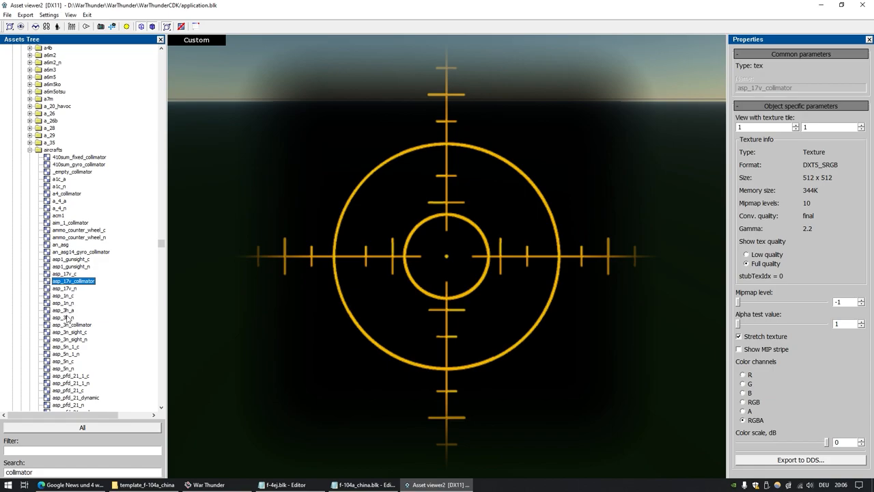
left_click(72, 281)
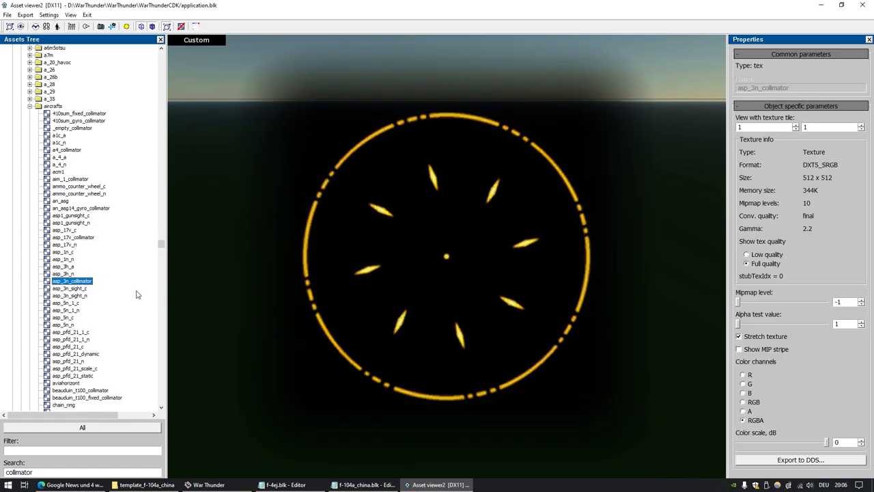
mouse_move(253, 157)
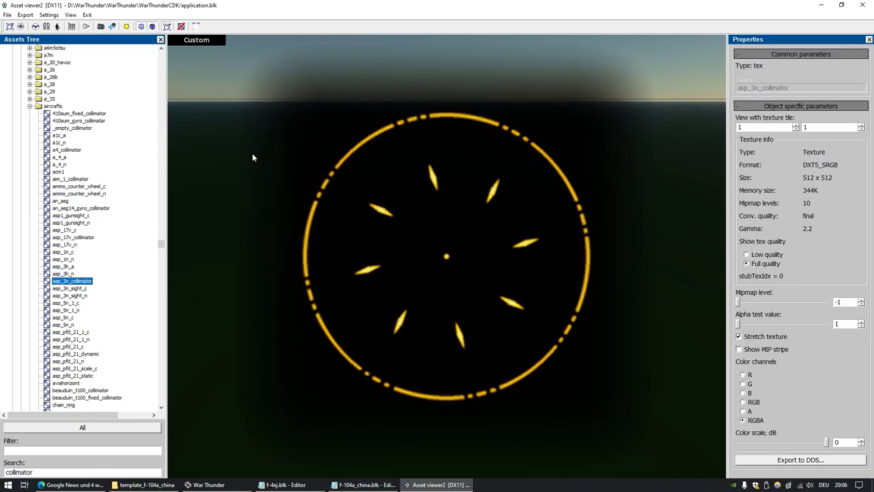
mouse_move(295, 382)
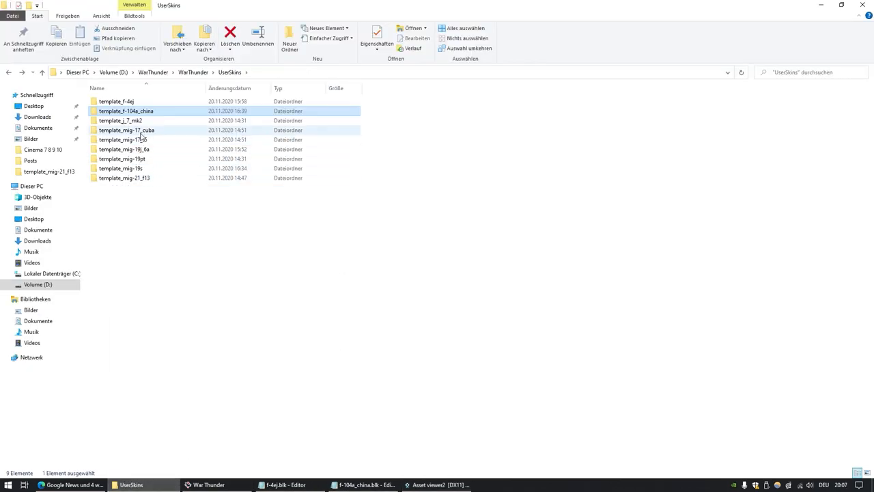
Open mig-17_cuba.blk from template_mig-17_cuba, select asp_3n, and return to the Asset Viewer
double_click(127, 129)
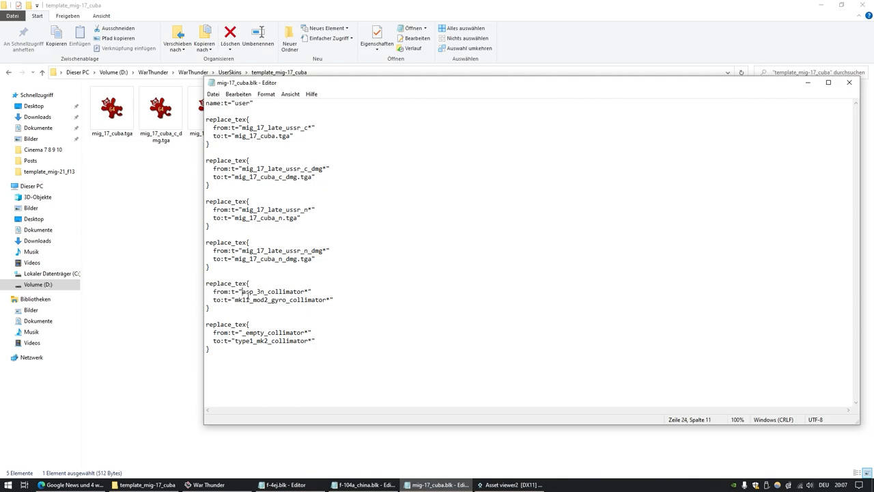
double_click(248, 292)
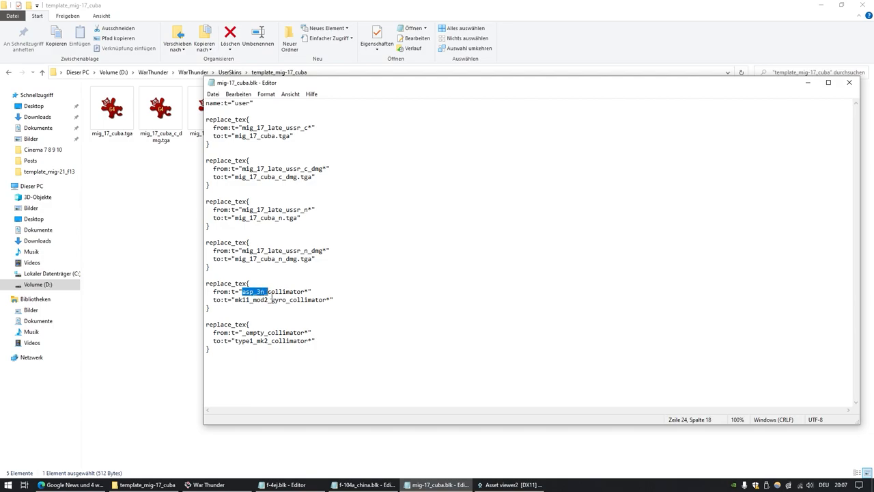
left_click(511, 485)
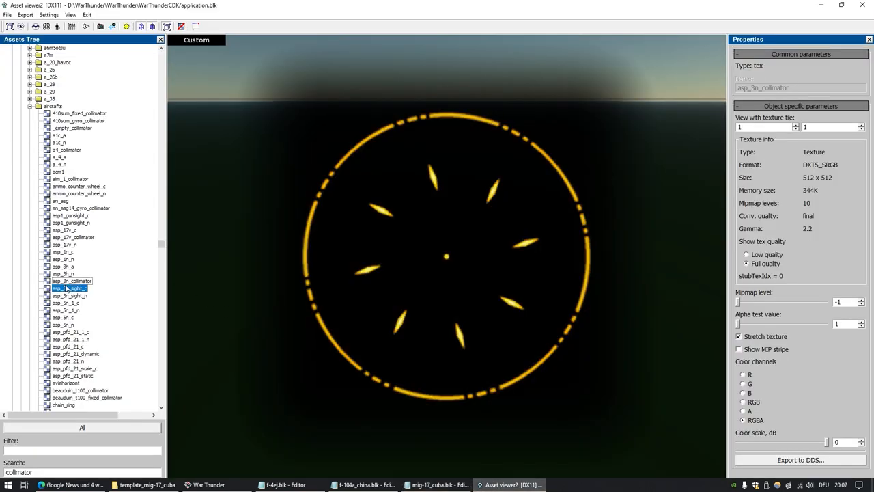
Reselect asp_3n_collimator in the Assets Tree and bring mig-17_cuba.blk back in front
left_click(71, 281)
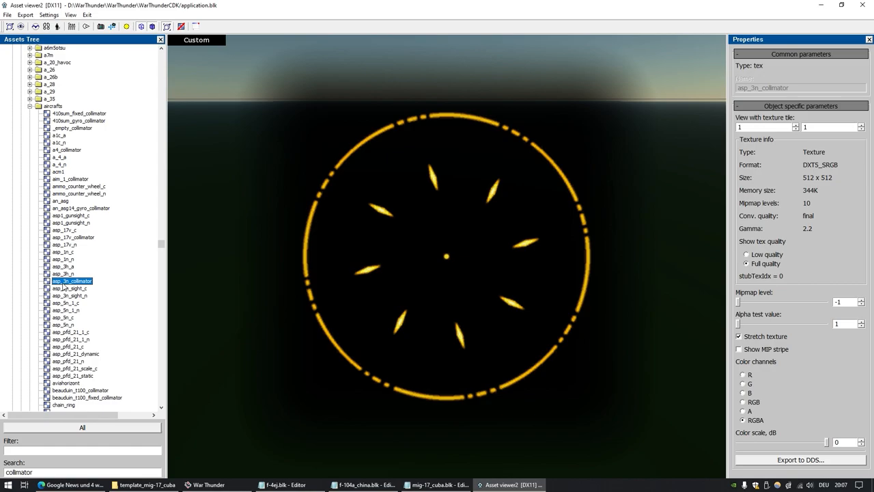
mouse_move(65, 286)
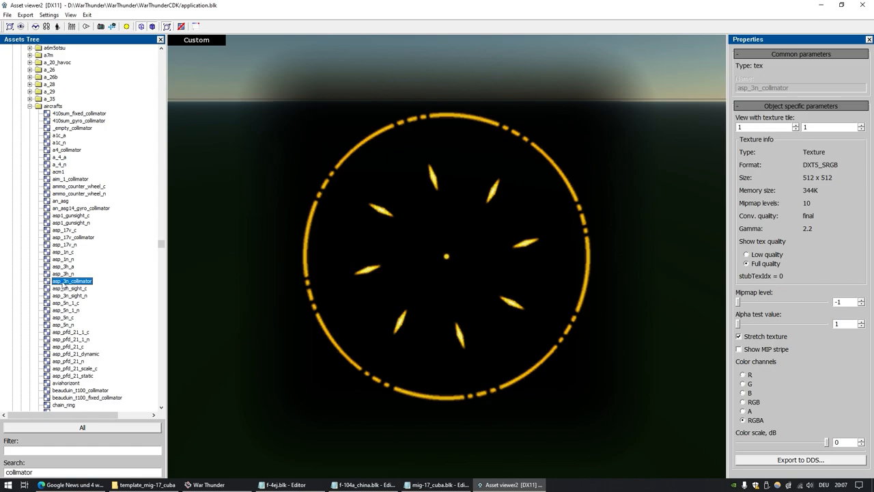
left_click(436, 485)
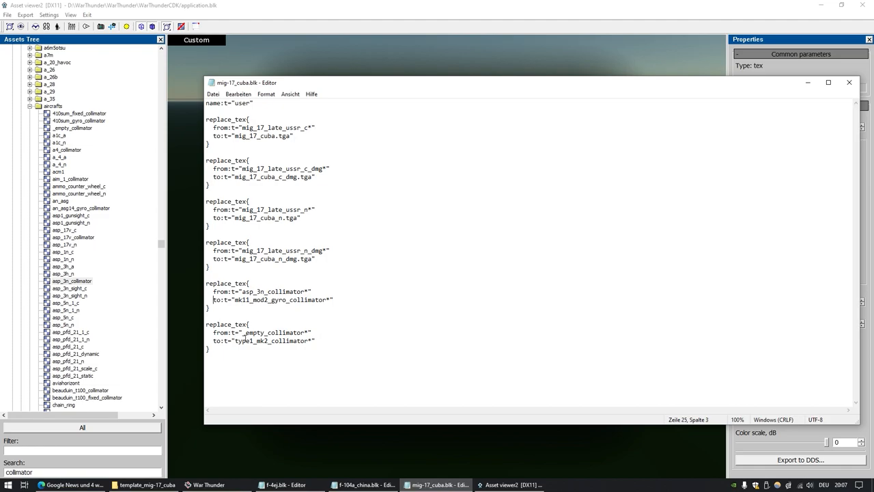
Select _empty_collimator in the blk's second from line and scroll down
double_click(259, 332)
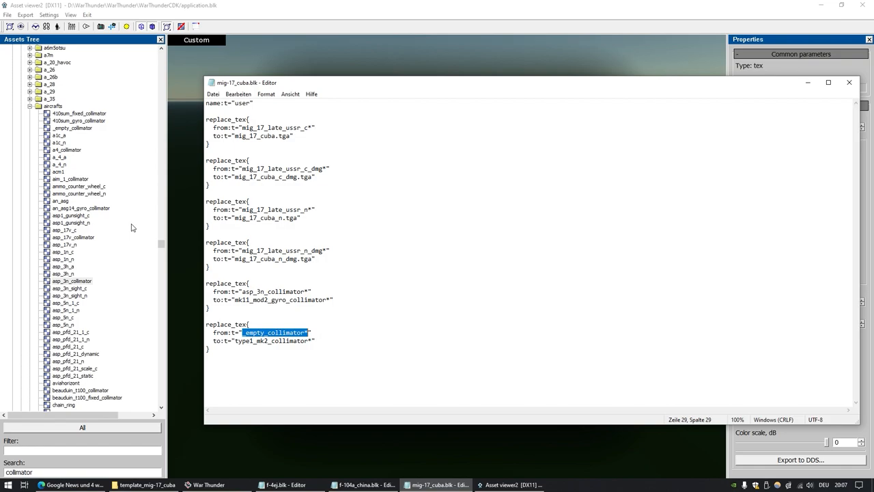
scroll("down", 3)
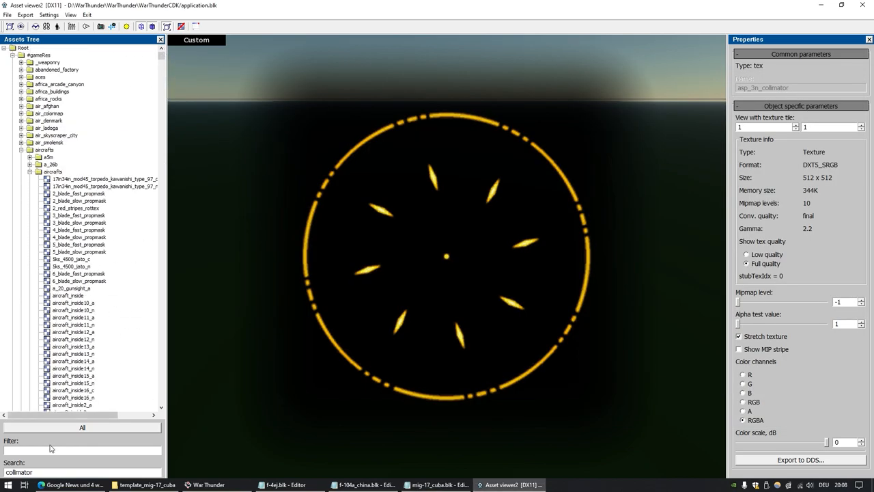
Filter assets for 'empty', preview the blank _empty_collimator, then return to mig-17_cuba.blk
type("empty")
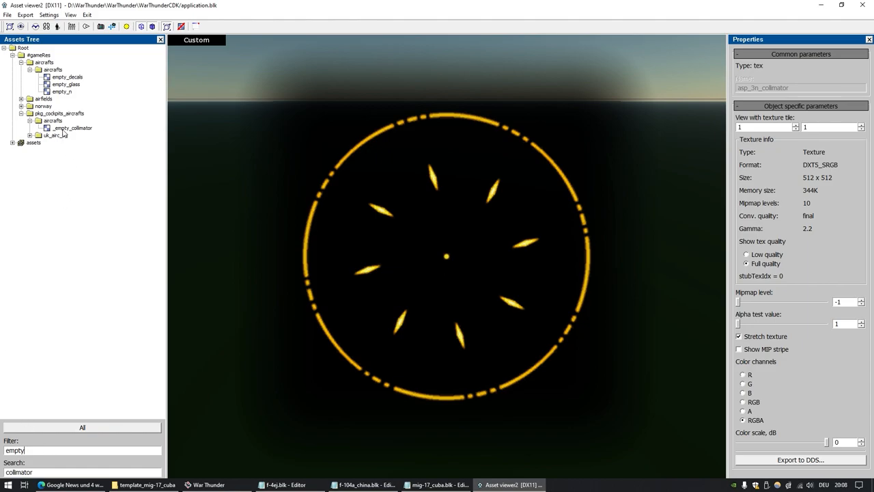
left_click(72, 128)
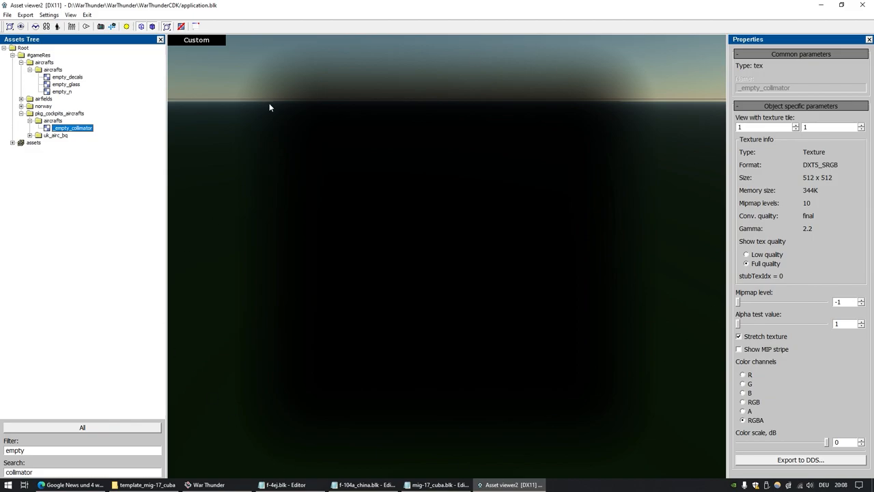
mouse_move(275, 453)
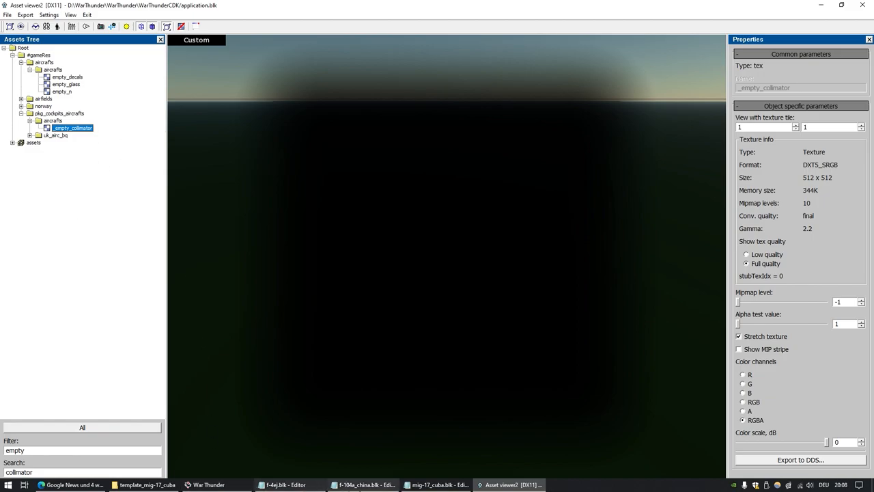
left_click(438, 484)
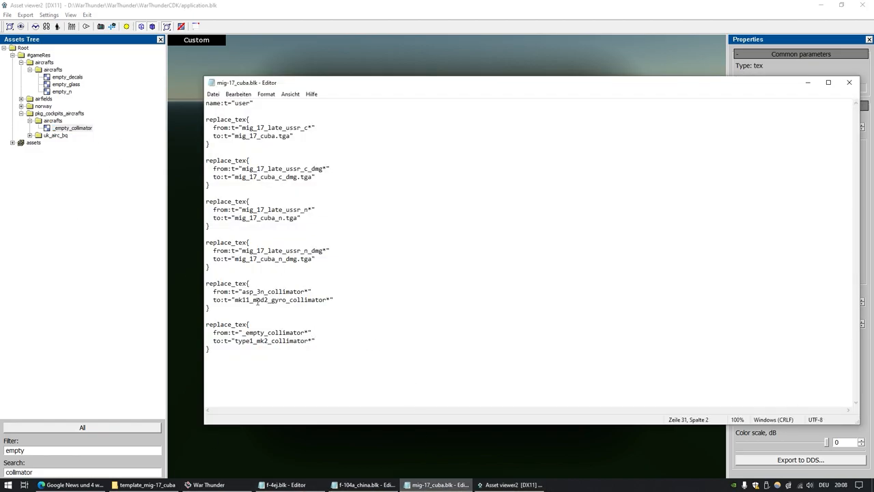
Review mig-17_cuba.blk, selecting the asp_3n texture name without editing
double_click(248, 291)
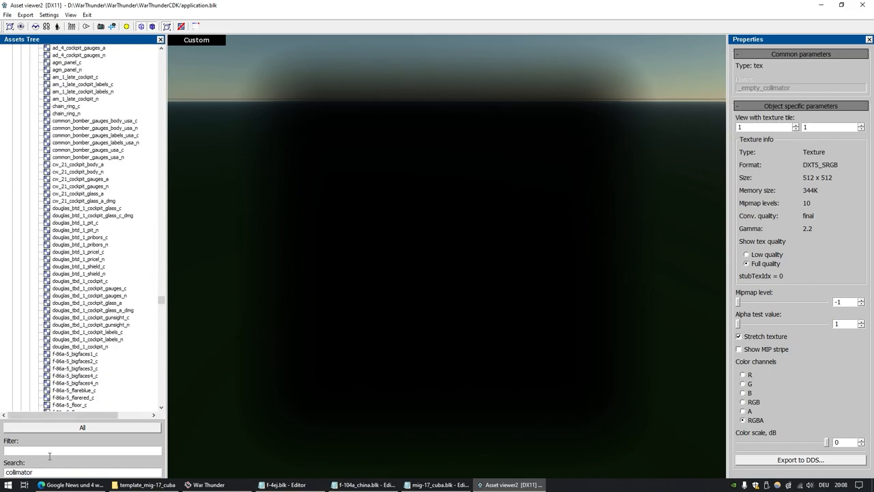
Compare beaudin_t100_fixed_collimator with beaudin_t100_collimator, keep the fixed cross, then return to Notepad
left_click(87, 295)
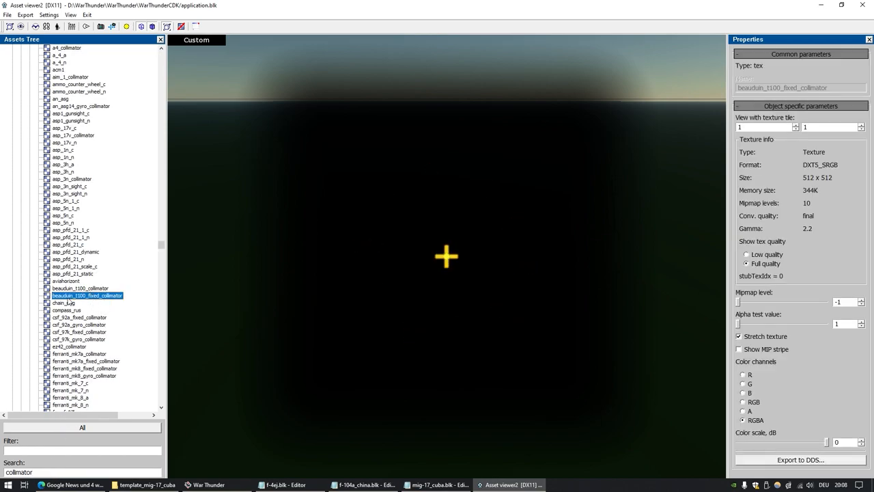
left_click(88, 295)
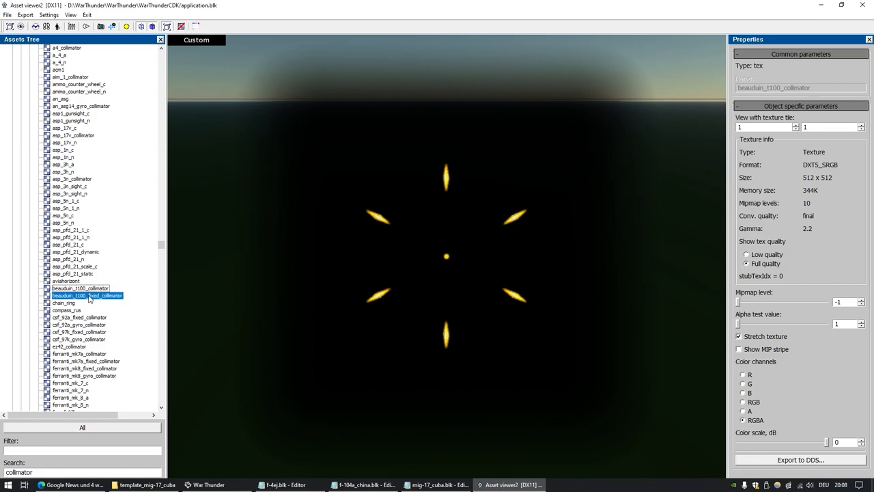
left_click(86, 295)
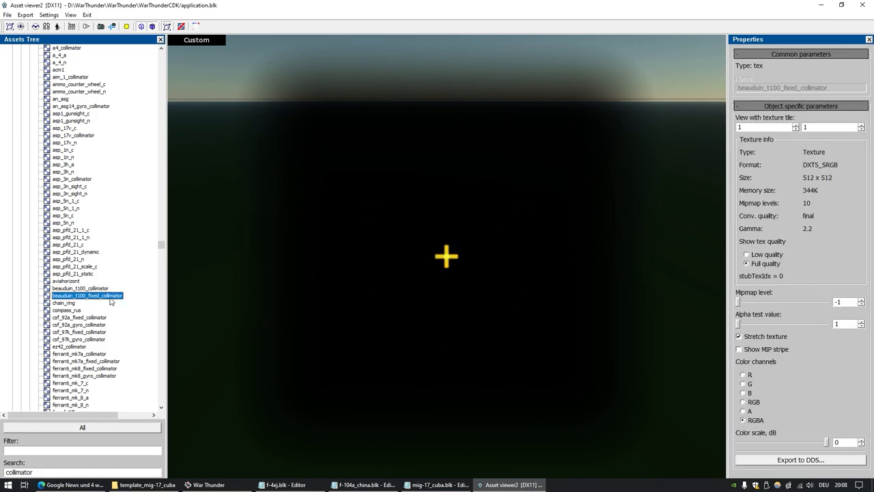
mouse_move(380, 282)
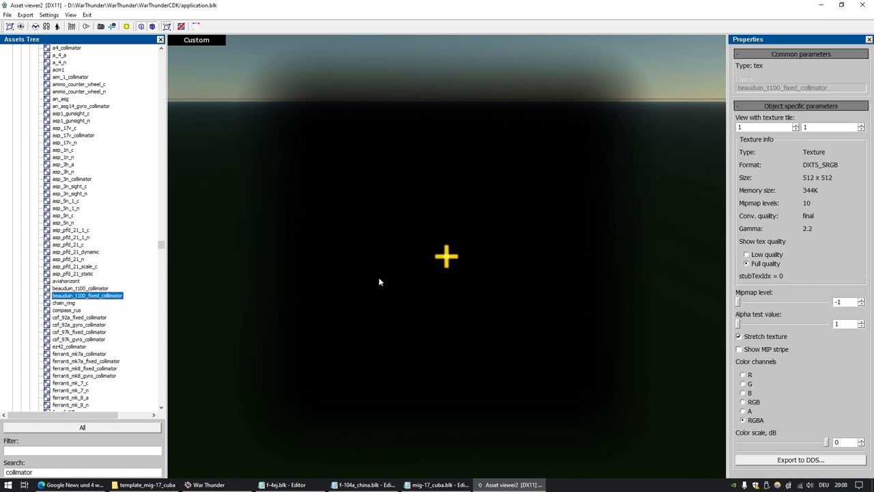
left_click(437, 485)
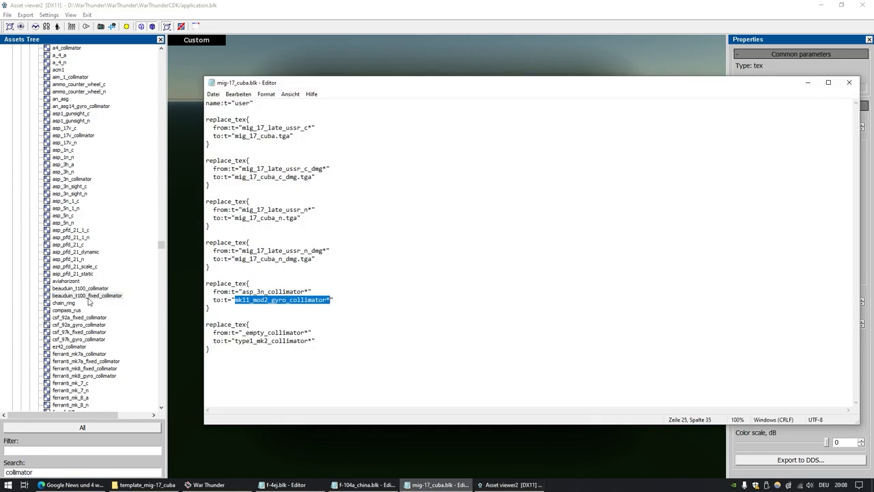
mouse_move(88, 302)
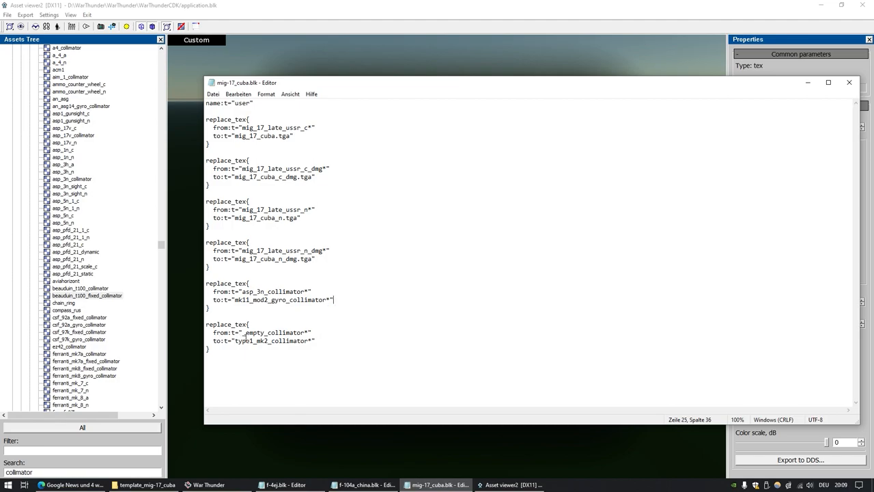
Select _empty_collimator, then type1_mk2_collimator, in mig-17_cuba.blk's replacement lines
double_click(275, 333)
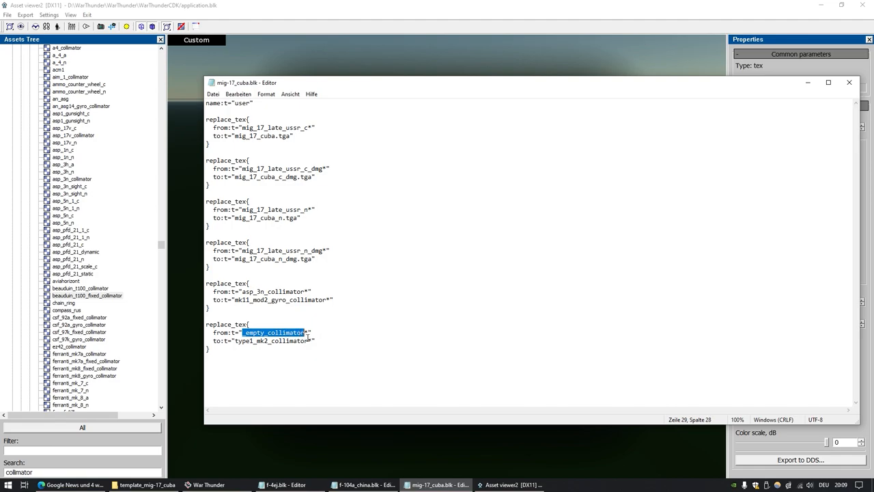
left_click(251, 340)
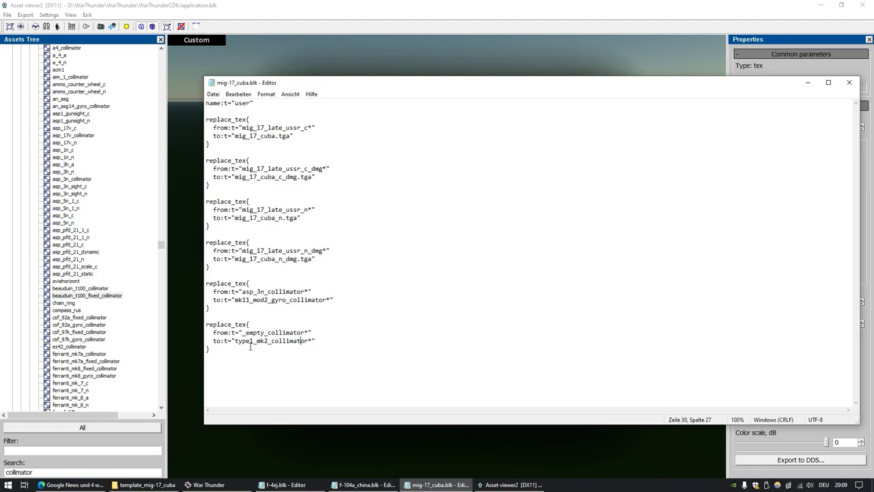
double_click(273, 341)
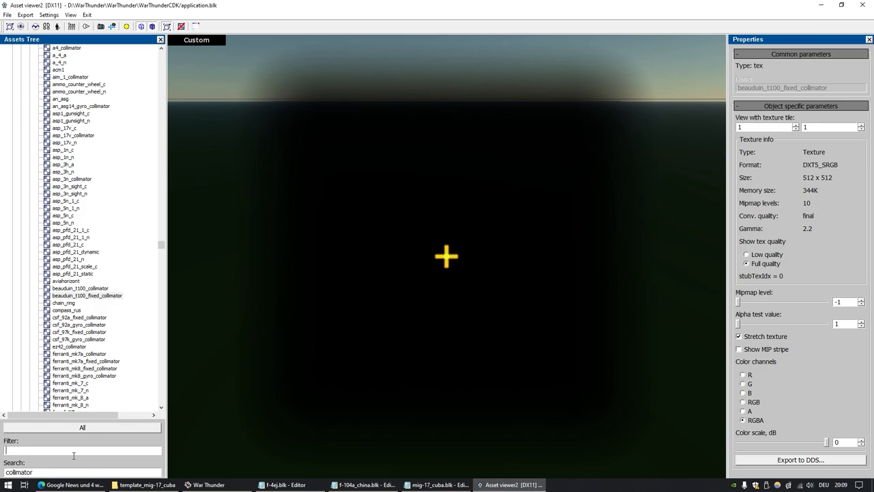
Filter assets for 'type1', preview type1_mk2_collimator, then bring Notepad forward
type("type1")
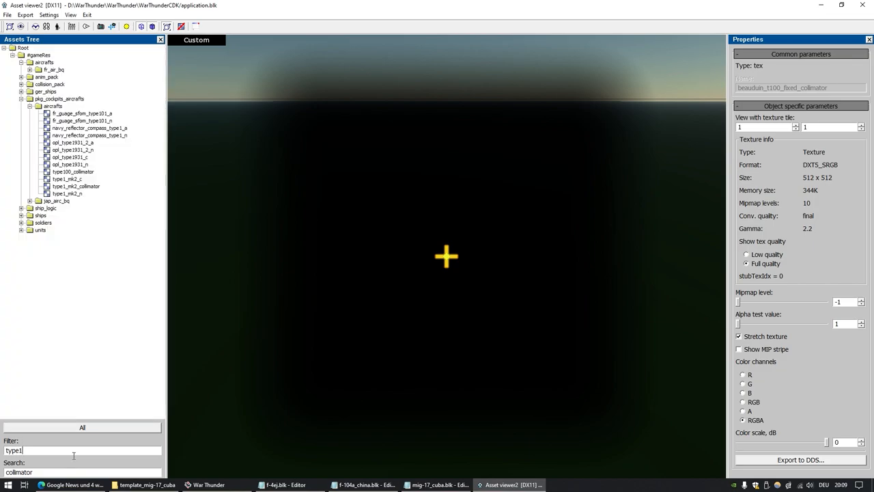
left_click(76, 185)
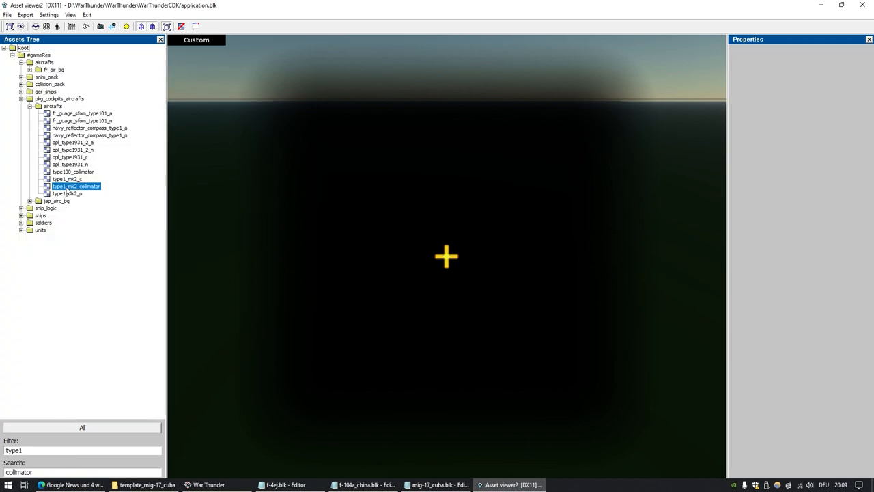
left_click(76, 186)
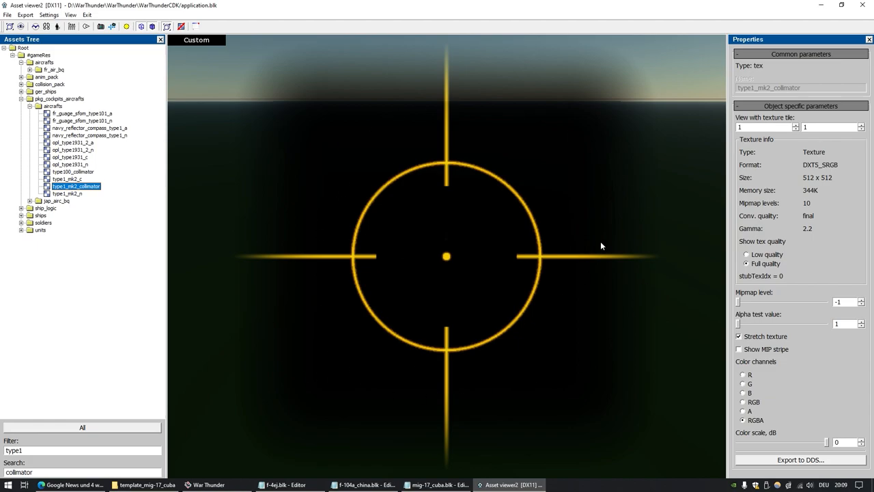
left_click(437, 484)
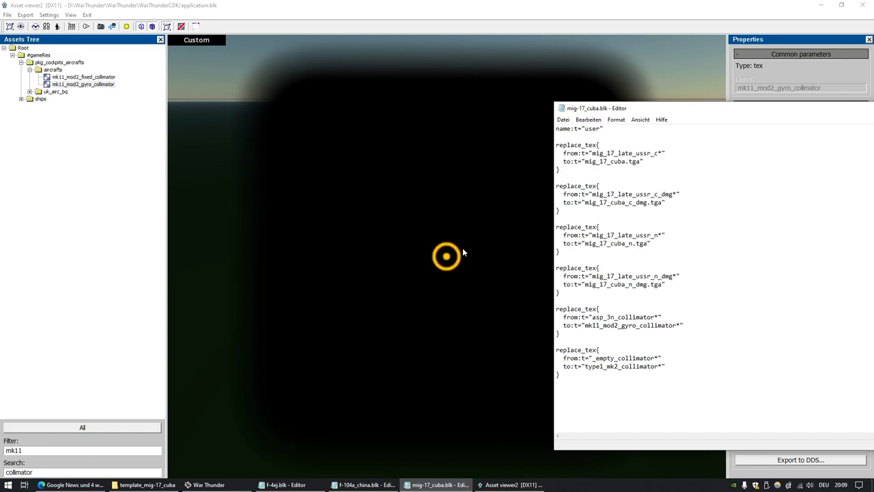
Select type1_mk2_collimator, move the mig-17_cuba.blk window right, and bring File Explorer forward
left_click(624, 365)
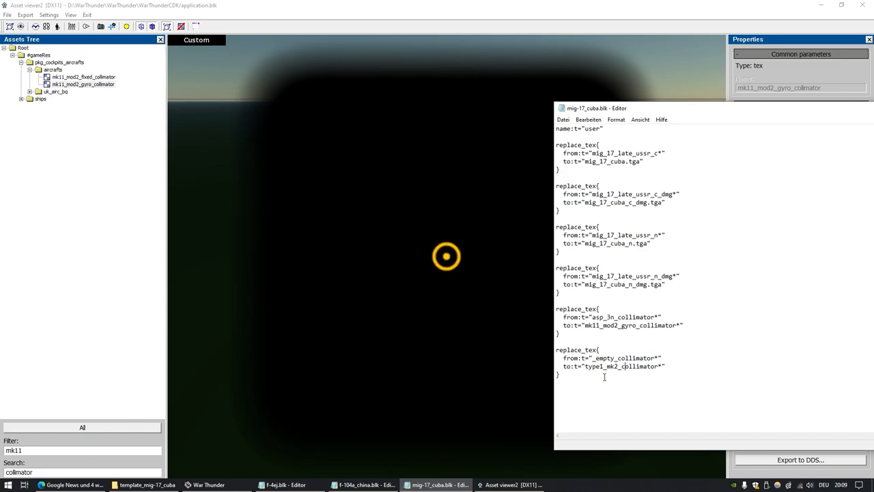
double_click(623, 358)
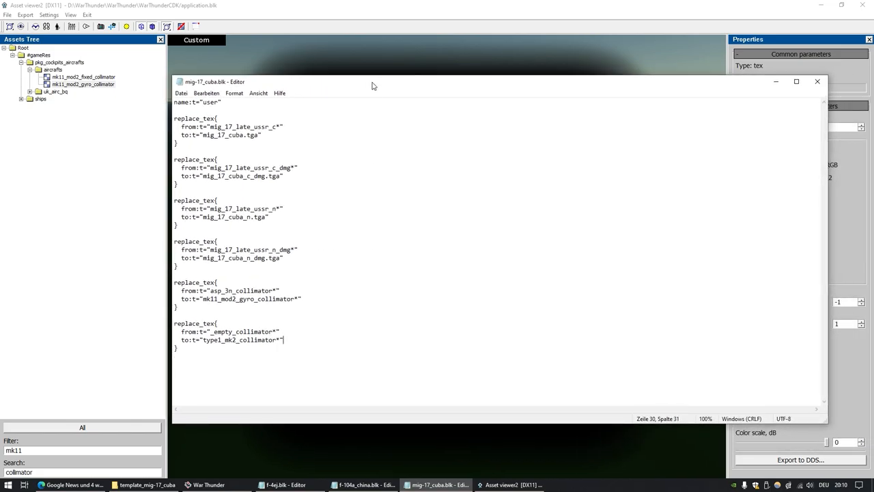
left_click_drag(372, 81, 383, 90)
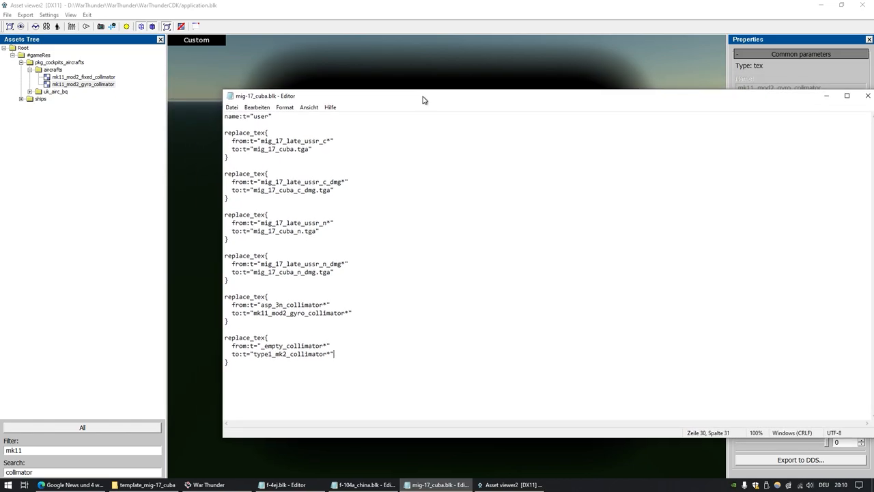
left_click_drag(424, 95, 505, 99)
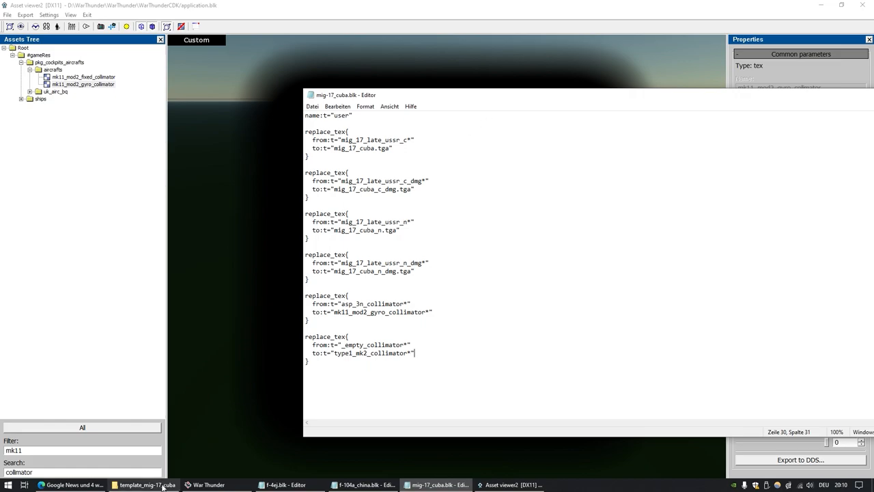
left_click(130, 485)
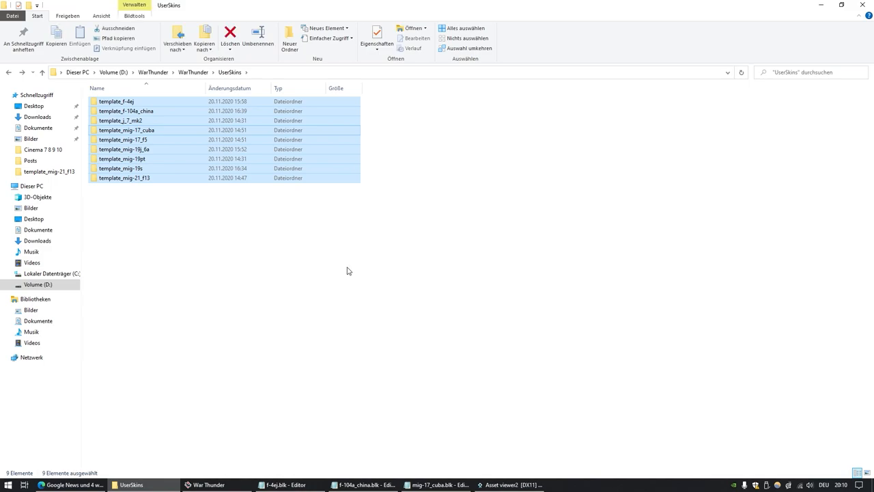
Select and open the template_mig-21_f13 folder, then go back to UserSkins
left_click(125, 149)
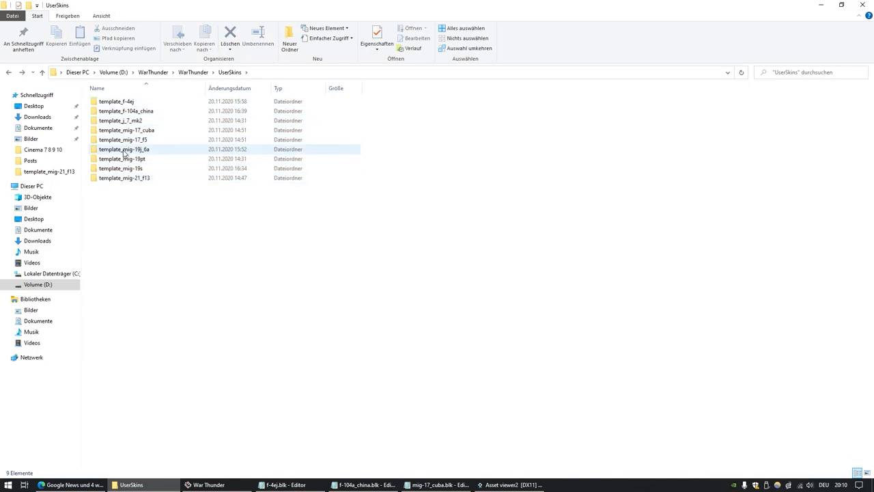
mouse_move(123, 159)
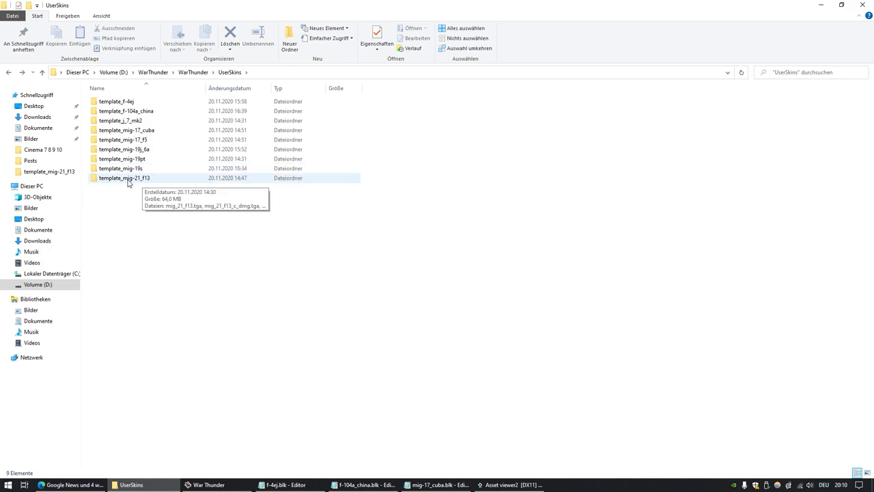
mouse_move(121, 184)
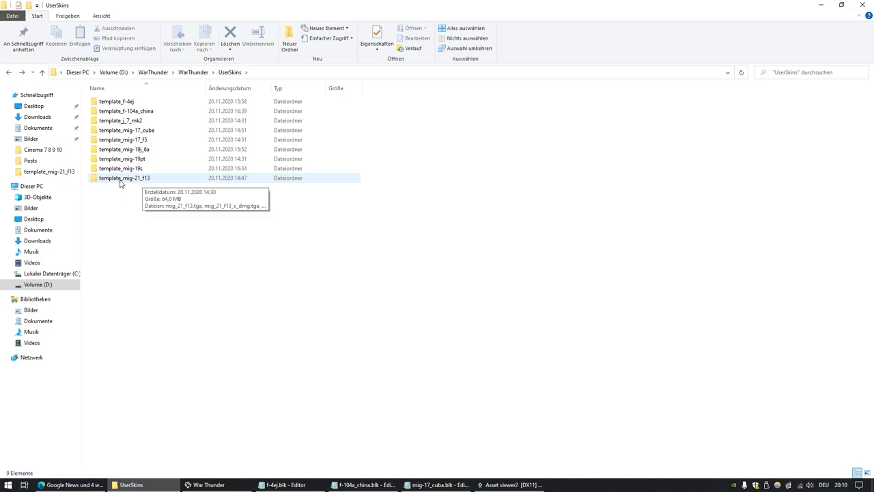
left_click(124, 177)
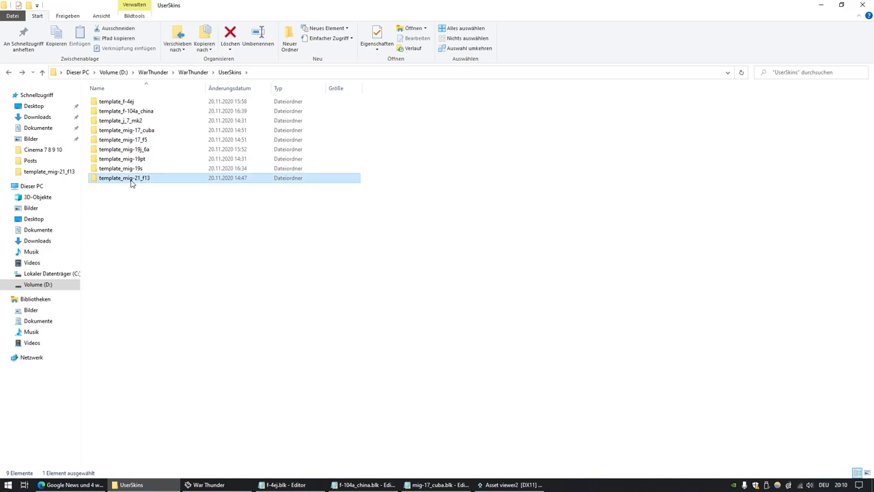
double_click(125, 177)
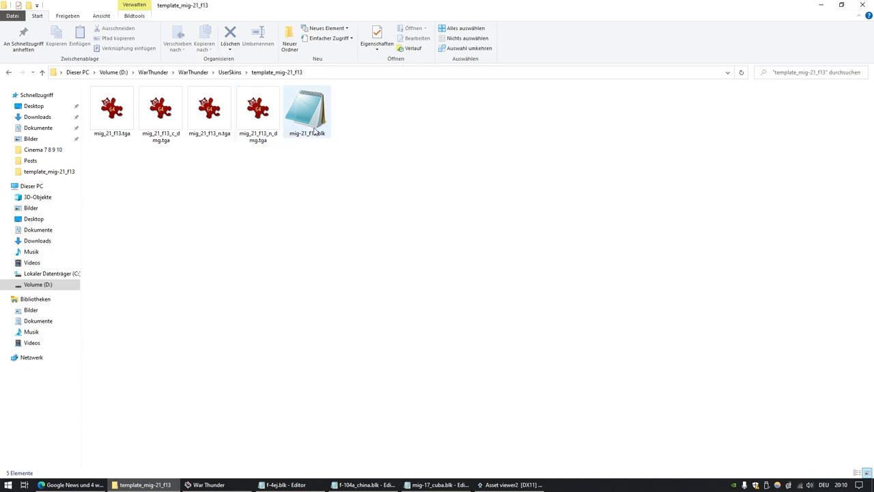
left_click(41, 72)
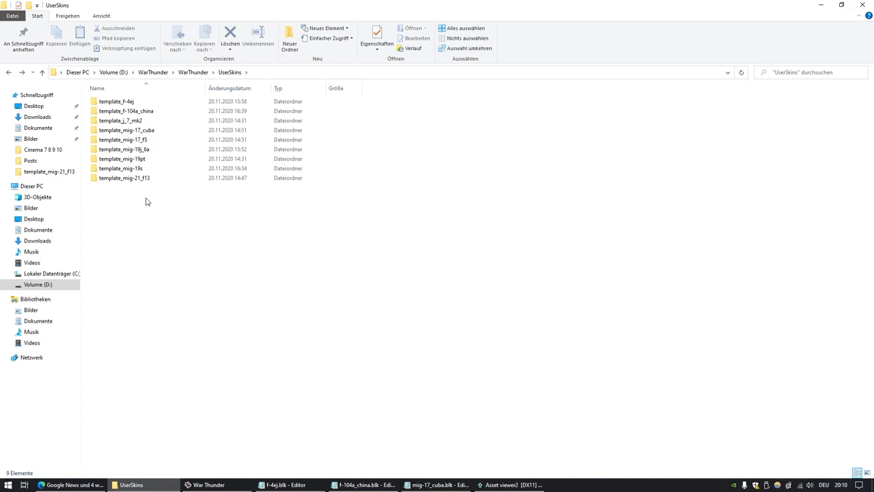
Reopen template_mig-21_f13 to inspect its files, then return to the Asset Viewer
double_click(124, 177)
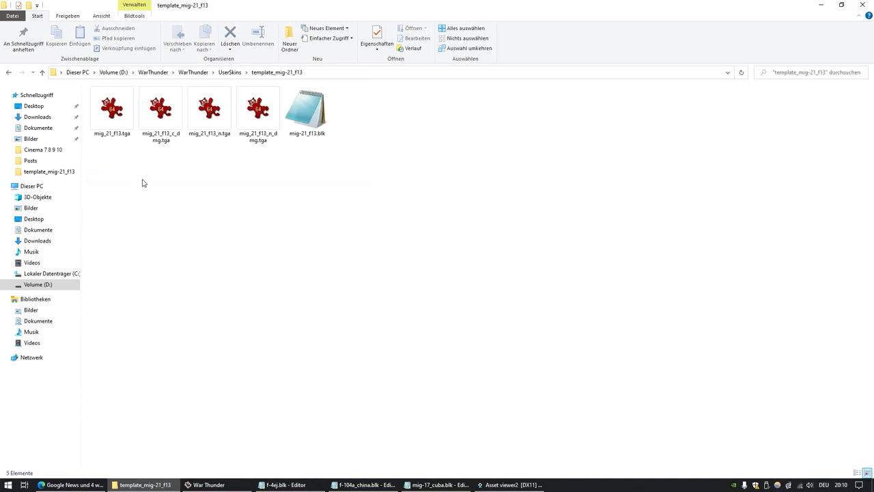
double_click(307, 106)
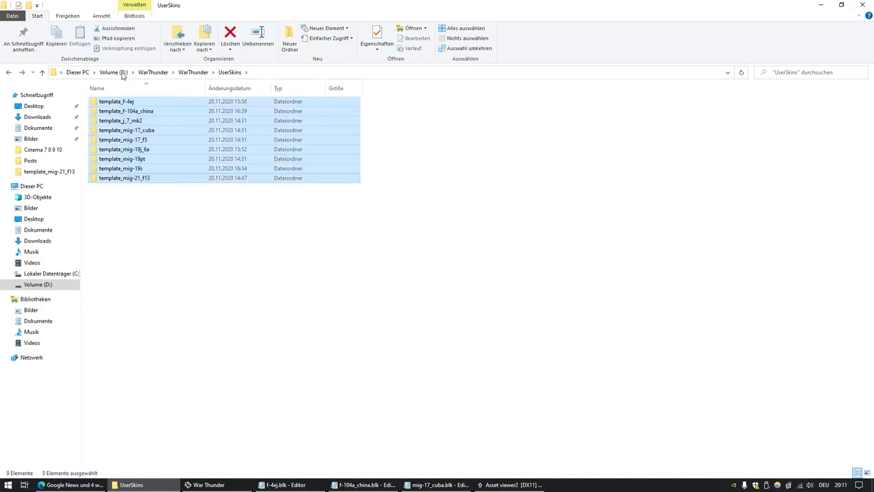
left_click(136, 205)
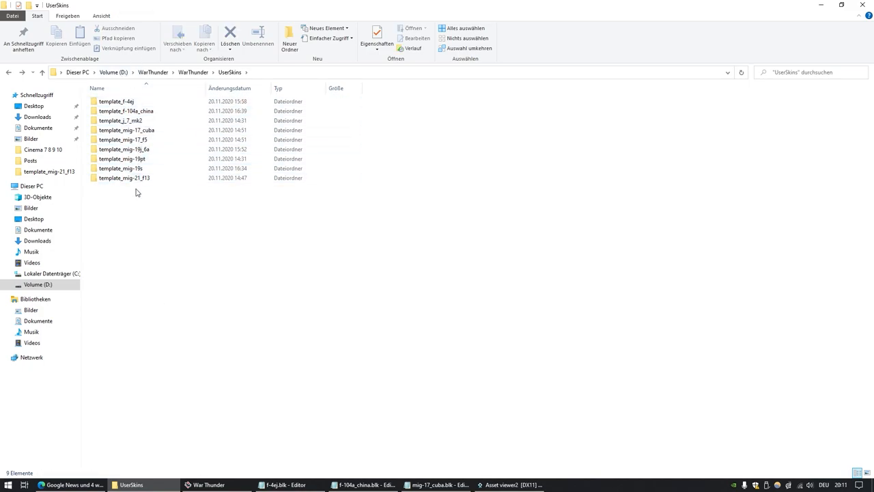
left_click(122, 158)
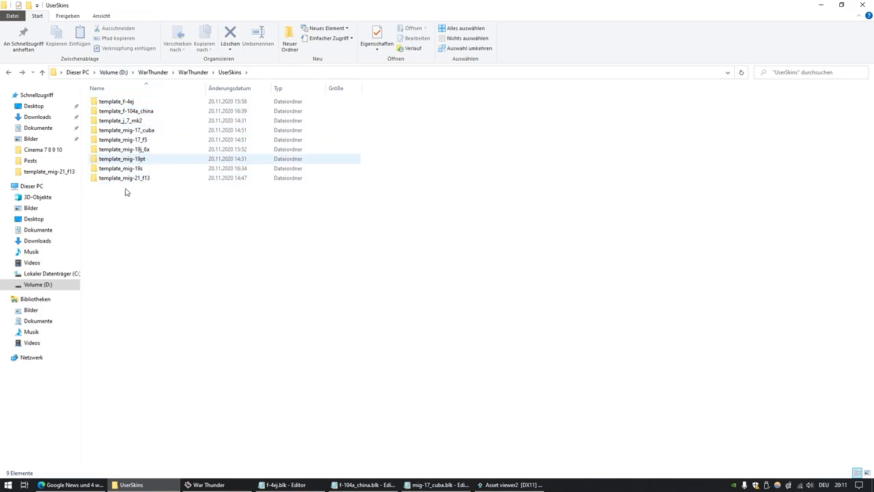
left_click(144, 214)
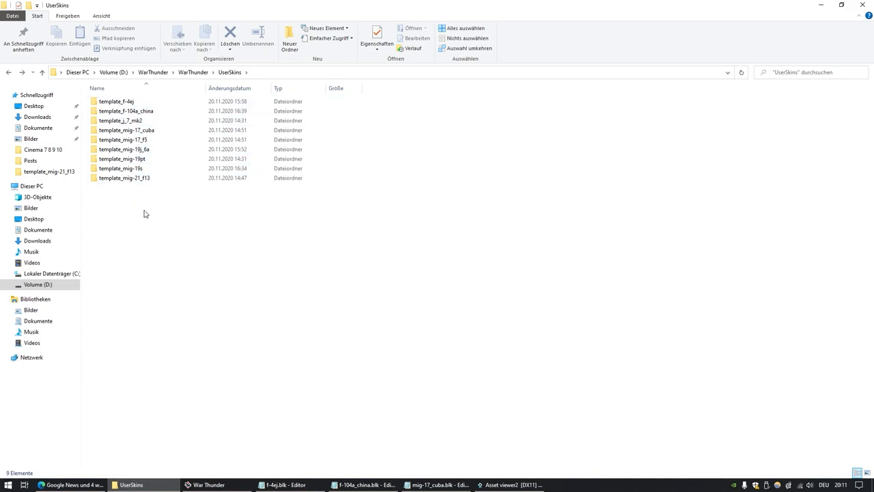
mouse_move(185, 253)
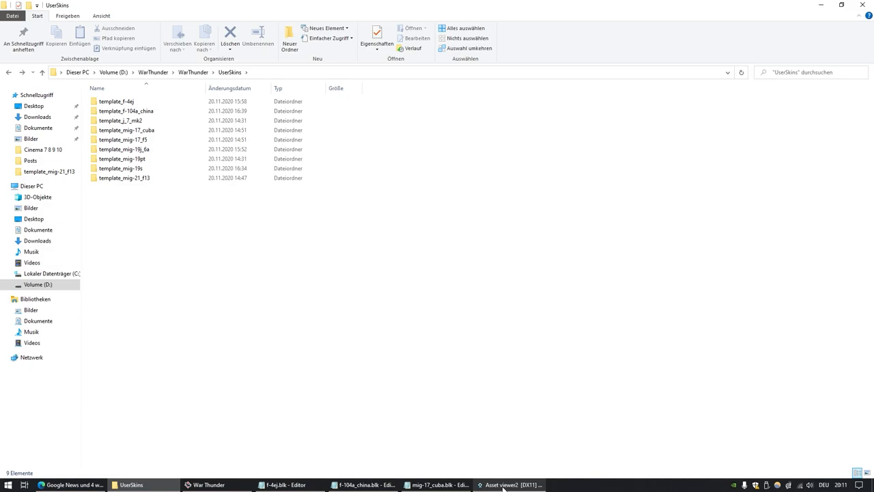
left_click(509, 485)
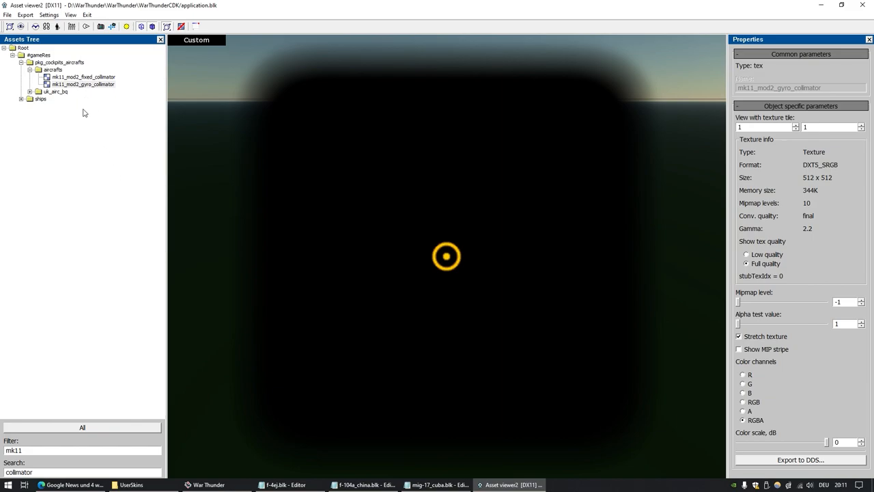
Preview the mk11_mod2_fixed_collimator reticle, then bring mig-17_cuba.blk back to the front
left_click(82, 77)
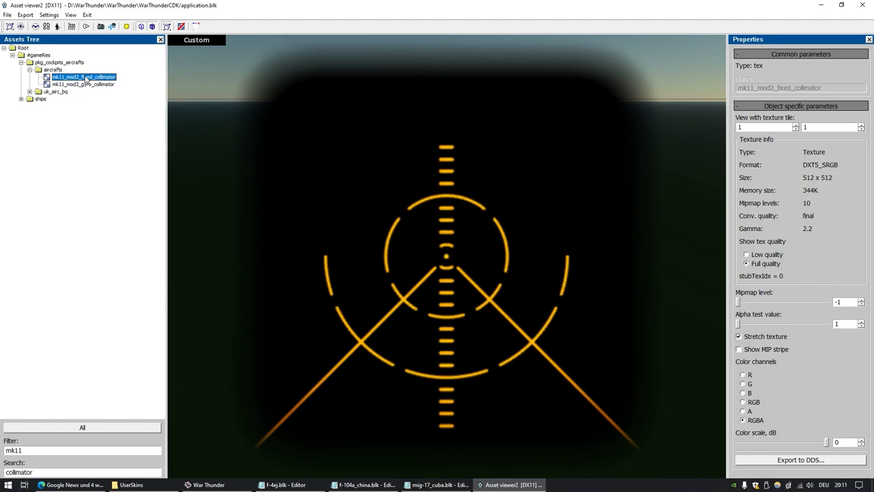
mouse_move(76, 91)
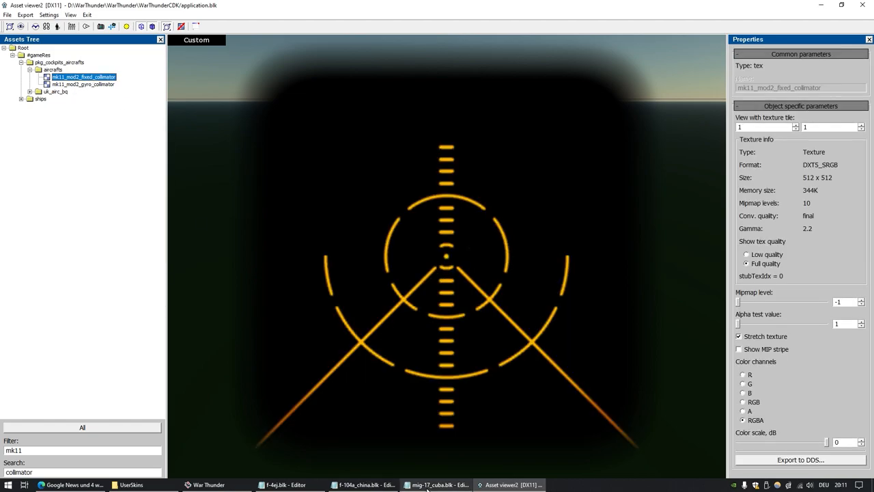
left_click(431, 485)
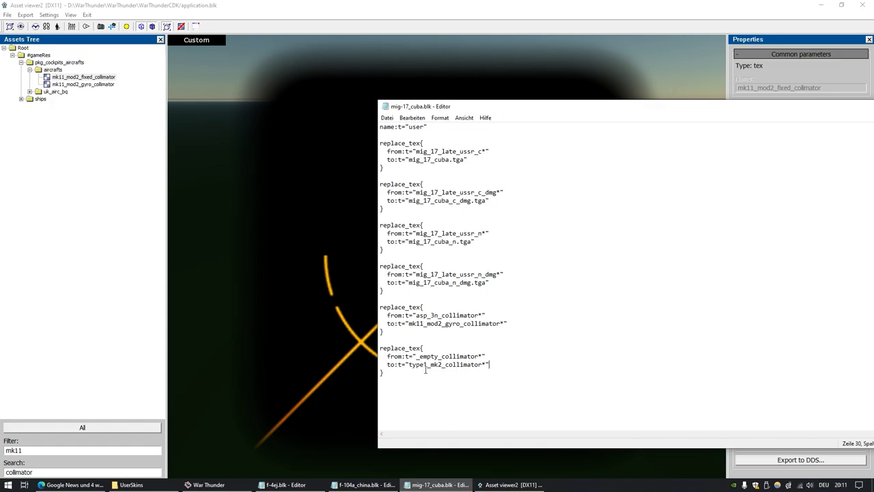
mouse_move(66, 85)
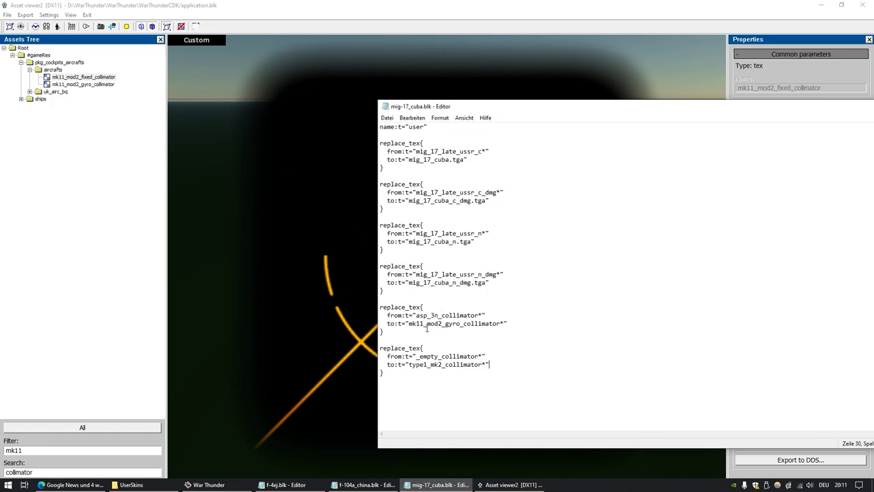
Select the mk11_mod2_gyro_collimator texture name in mig-17_cuba.blk
double_click(453, 323)
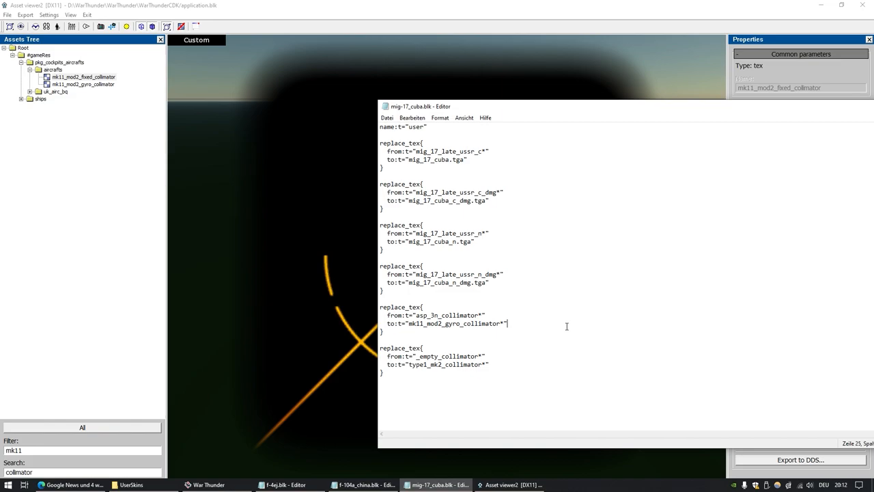
mouse_move(557, 114)
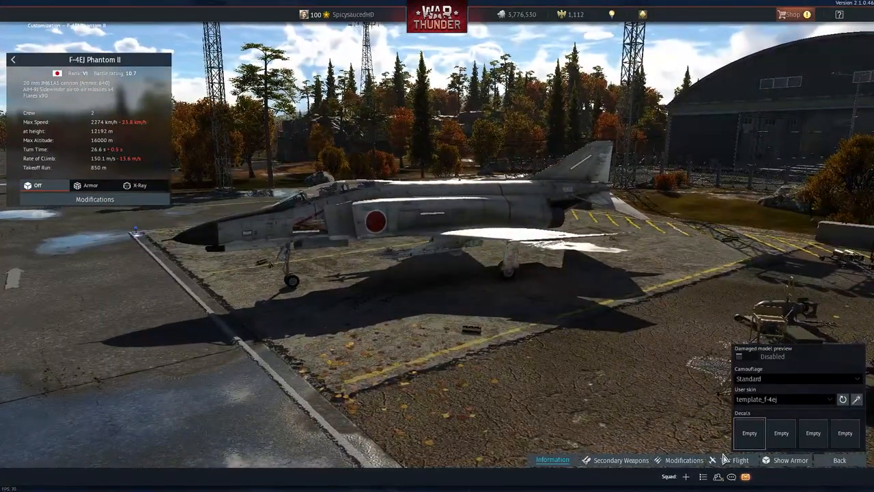
Launch a test flight of the F-4EJ Phantom II with the template_f-4ej skin
left_click(740, 460)
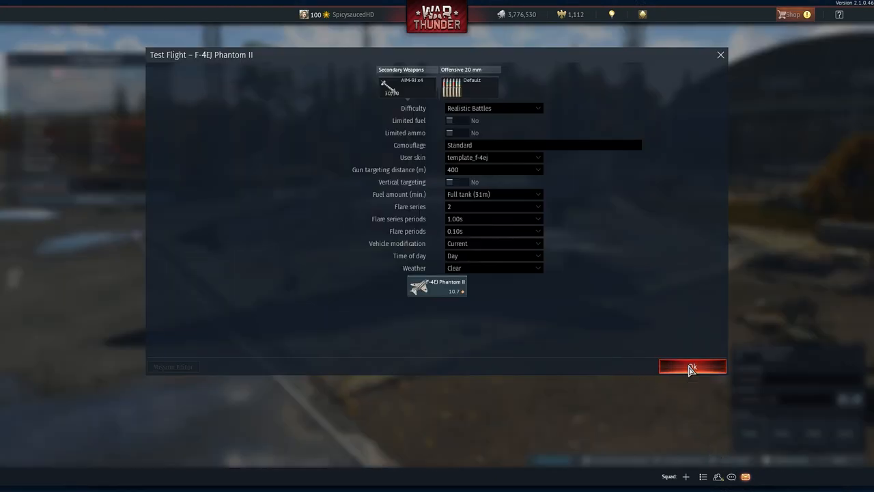
left_click(692, 367)
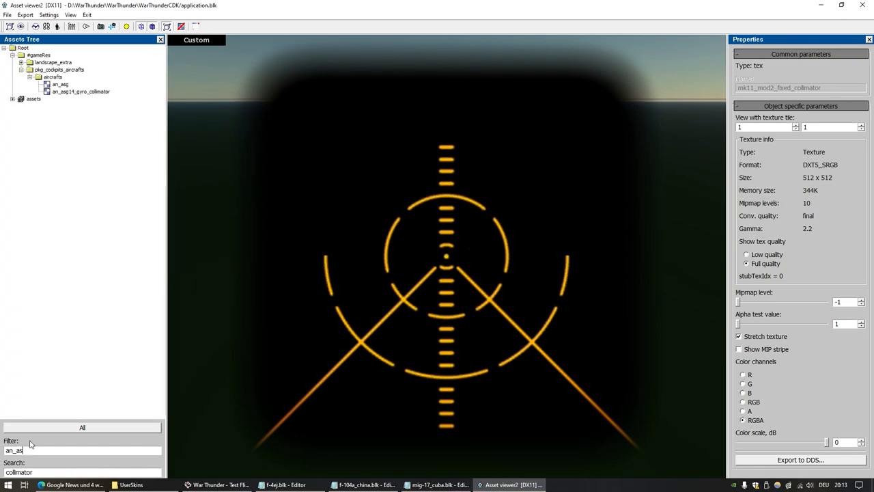
Preview the an_asg texture, a red circular reticle with center dot and ticks
left_click(61, 83)
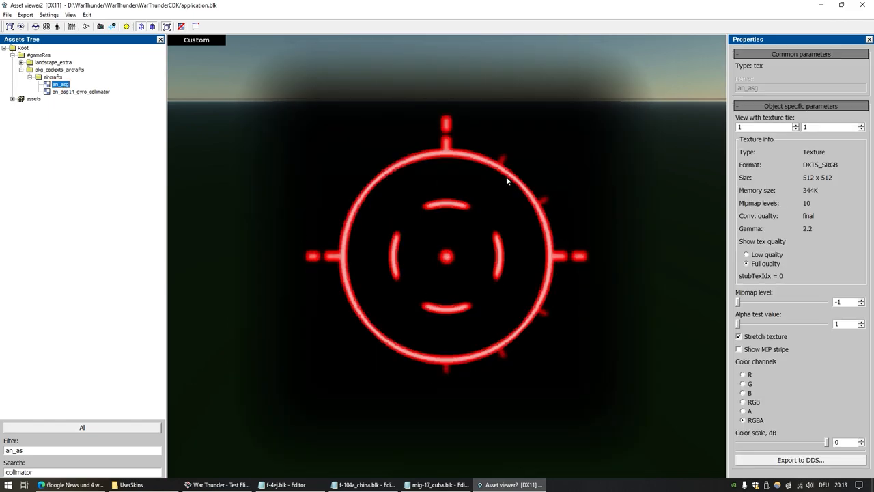
mouse_move(299, 315)
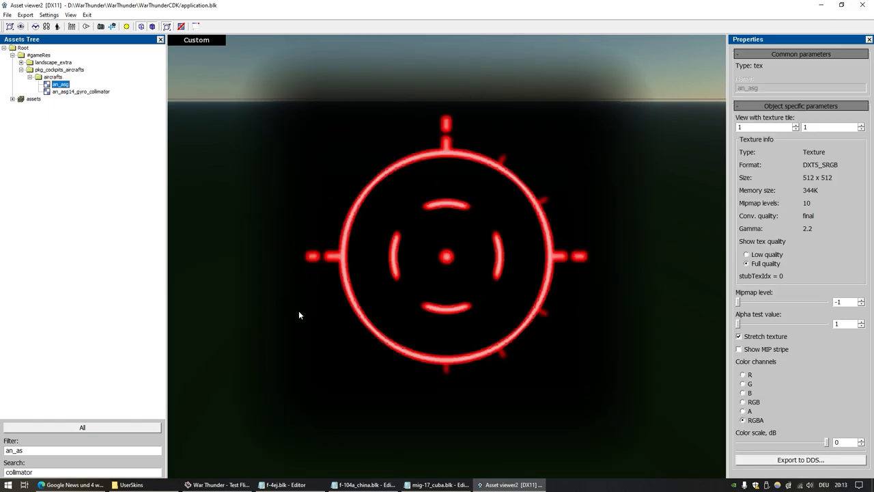
mouse_move(402, 343)
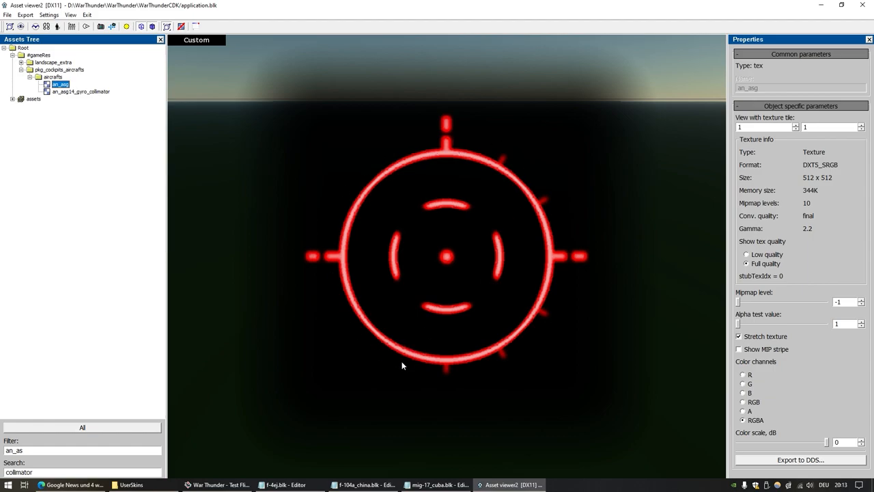
mouse_move(607, 207)
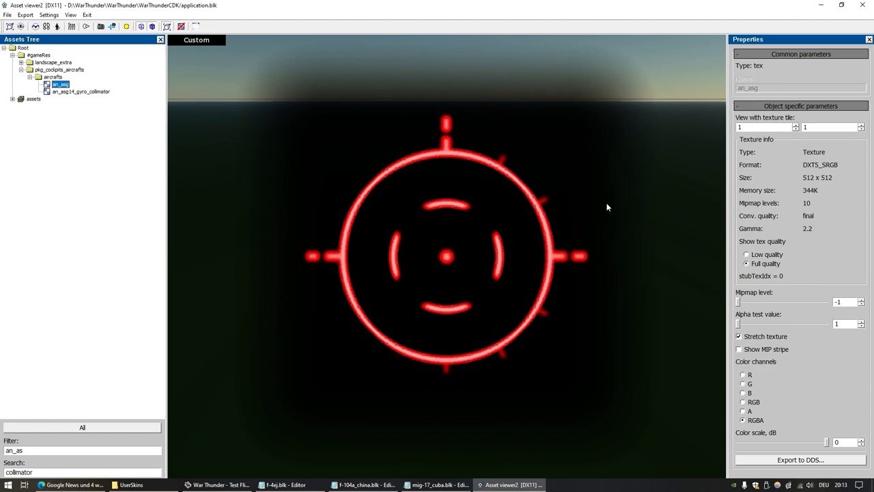